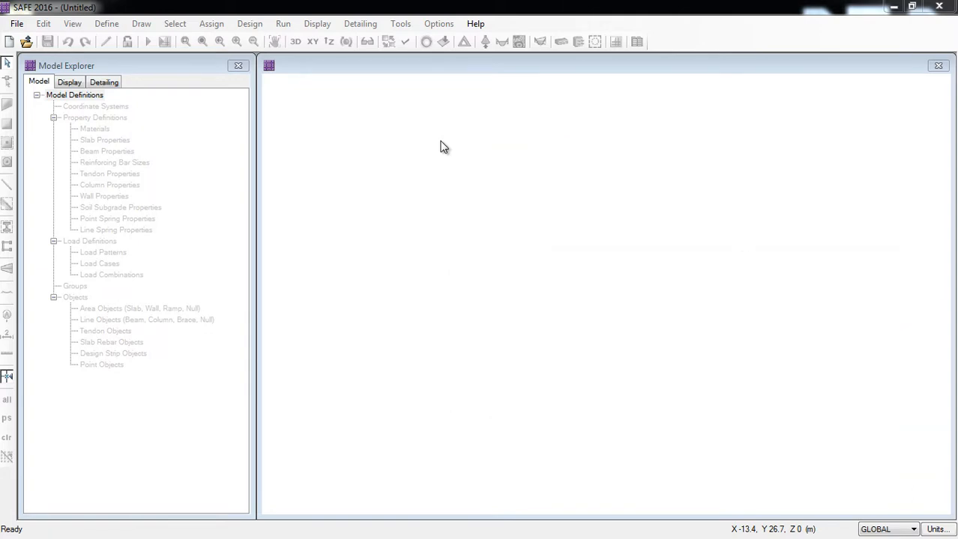
mouse_move(475, 24)
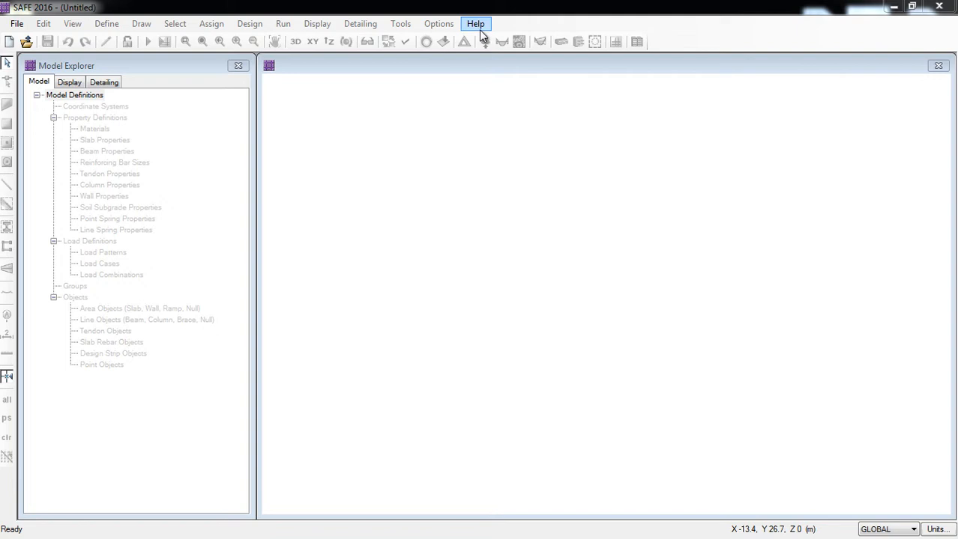
Review the program version and license details from Help, then dismiss them
left_click(475, 24)
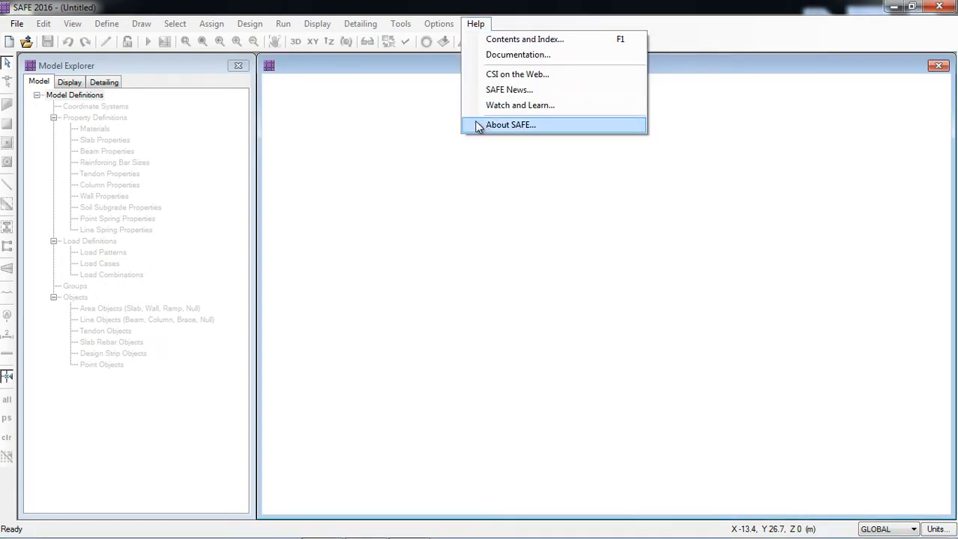
mouse_move(517, 129)
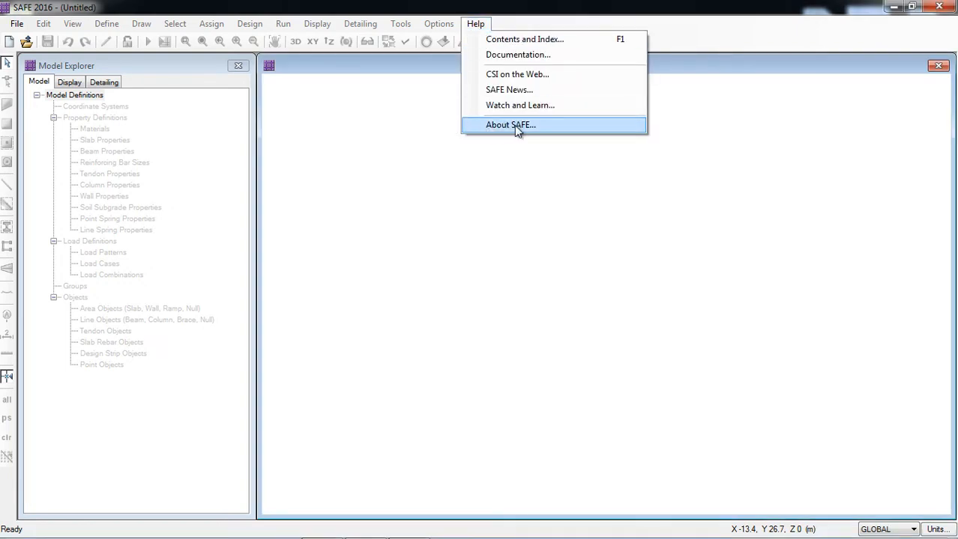
left_click(509, 126)
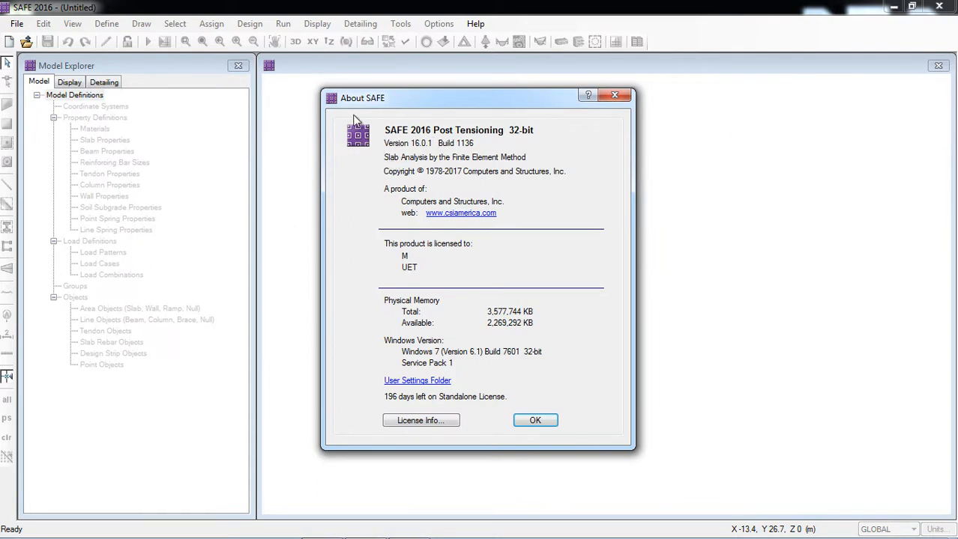
mouse_move(377, 108)
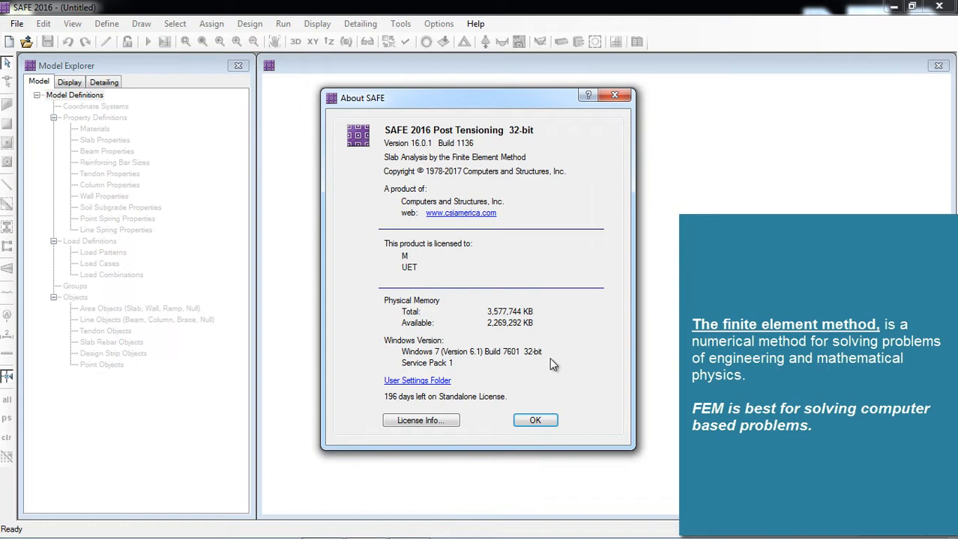
left_click(535, 419)
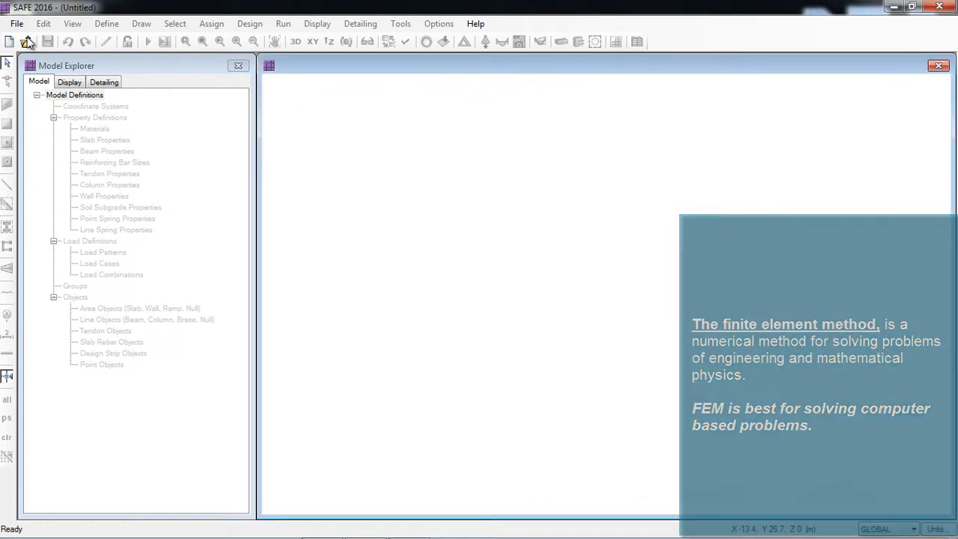
Start a new model and keep ACI 318-14 as the design code
left_click(72, 24)
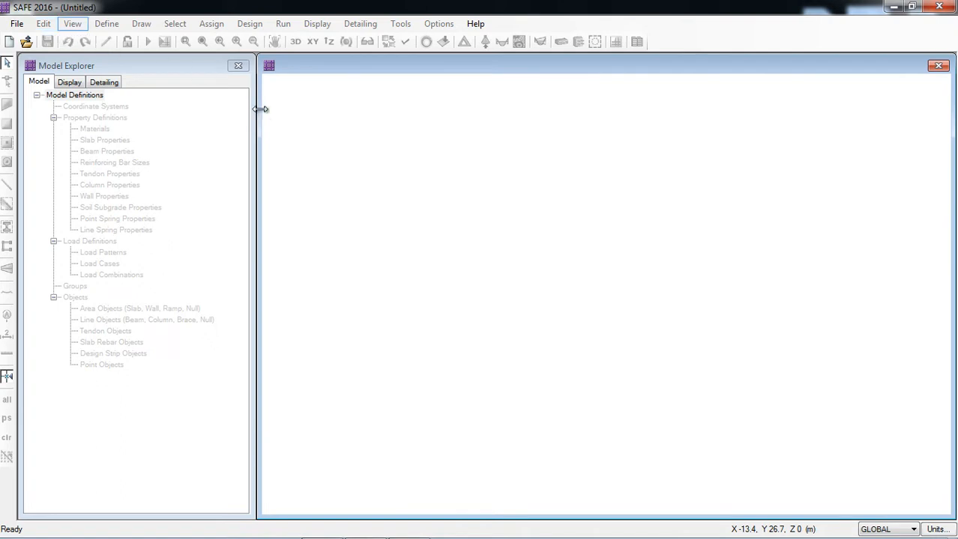
mouse_move(257, 116)
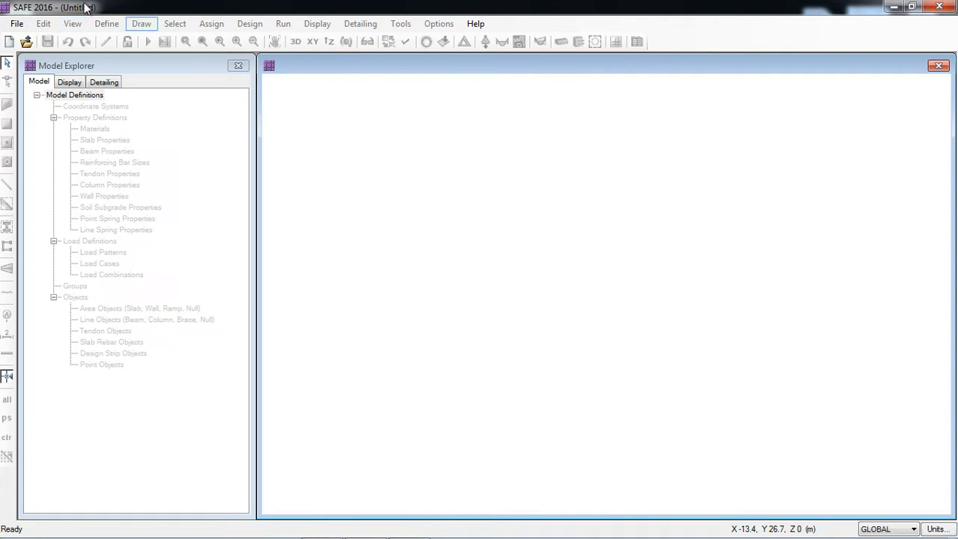
left_click(16, 24)
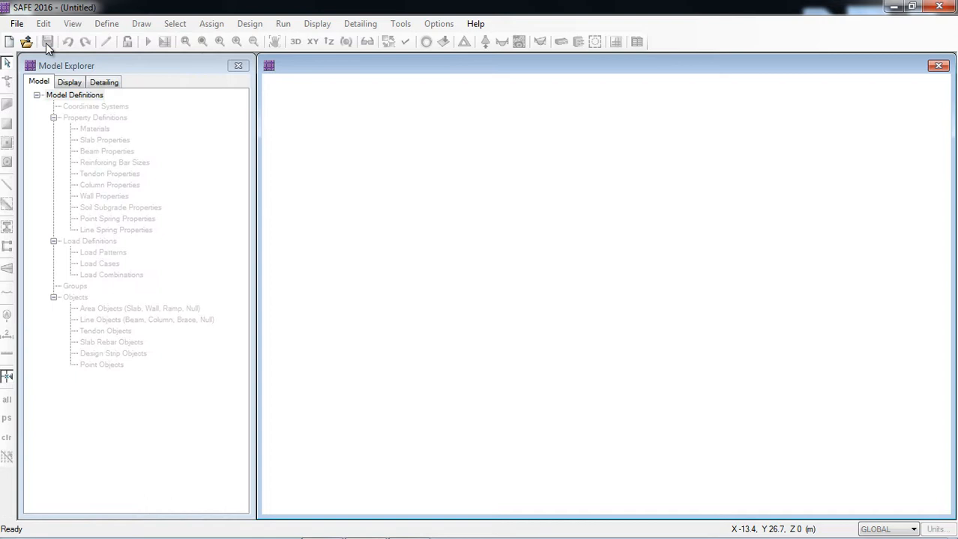
left_click(27, 42)
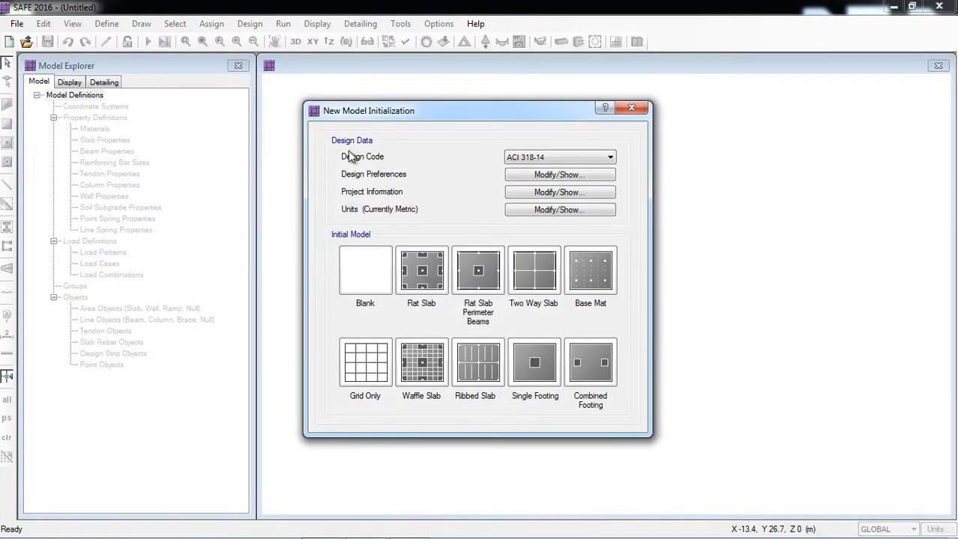
mouse_move(339, 167)
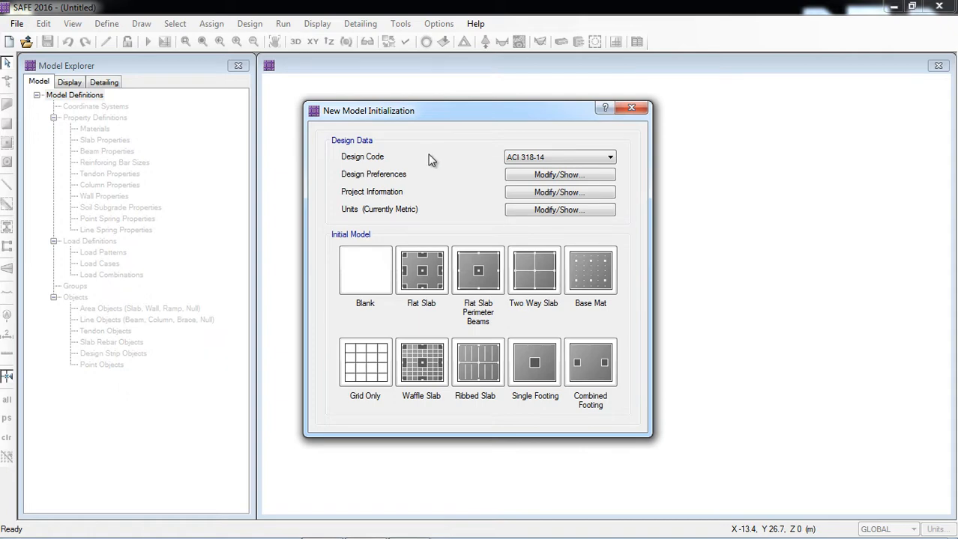
left_click(610, 158)
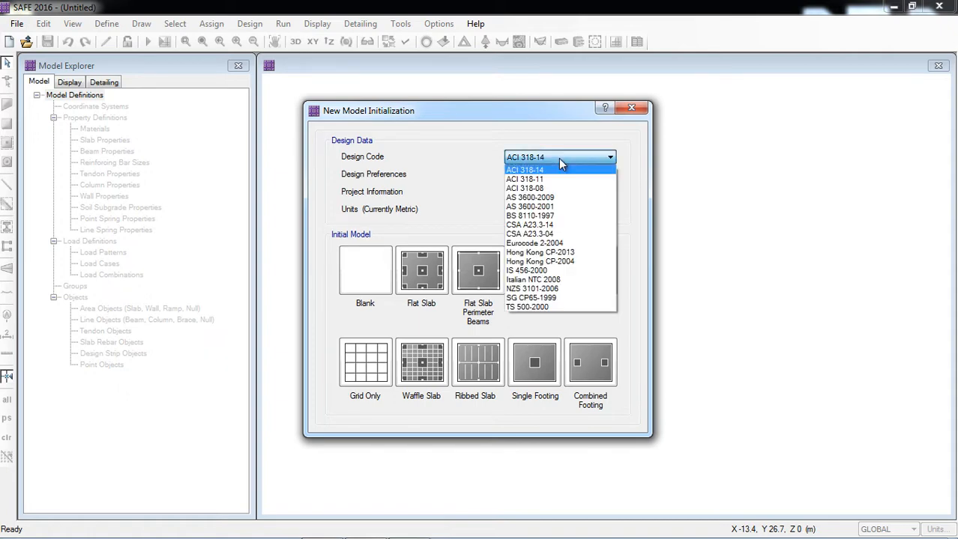
mouse_move(552, 198)
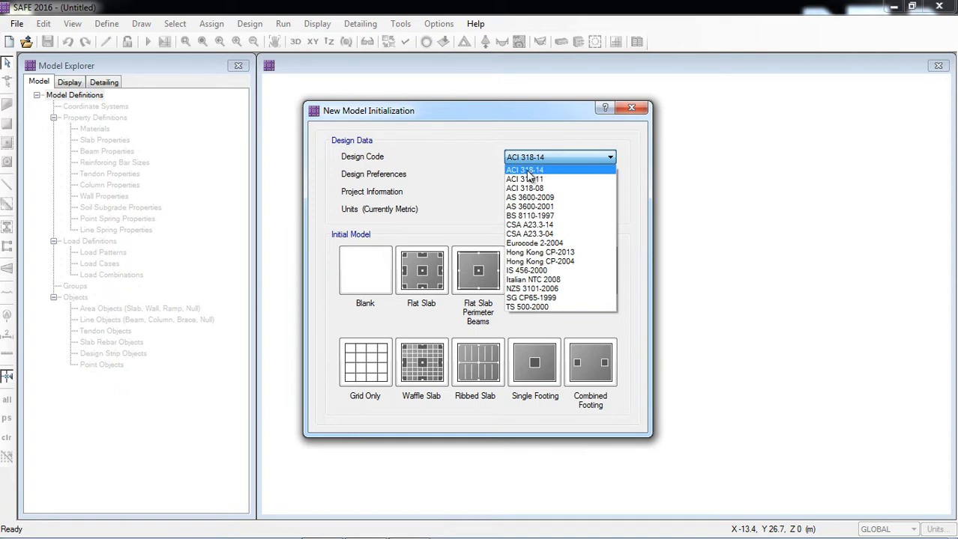
left_click(524, 169)
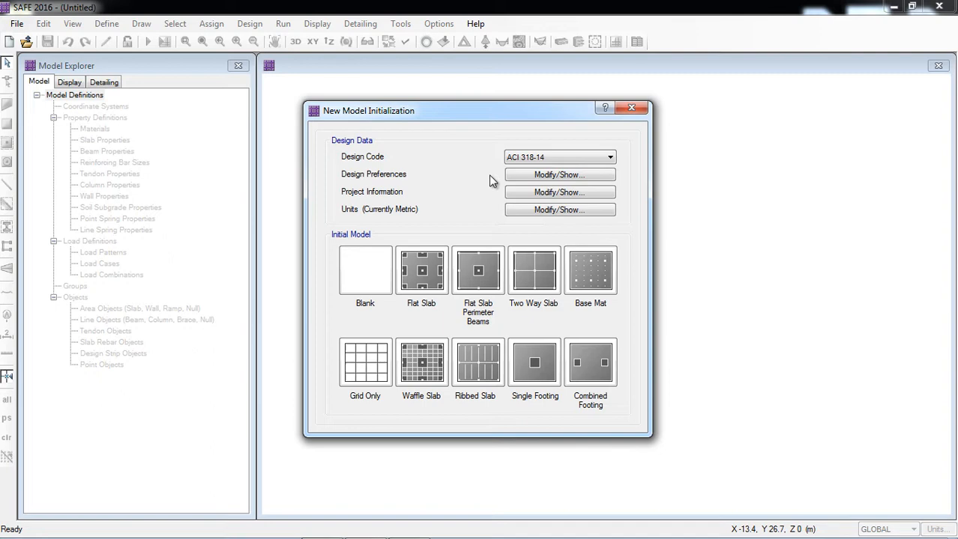
left_click(559, 174)
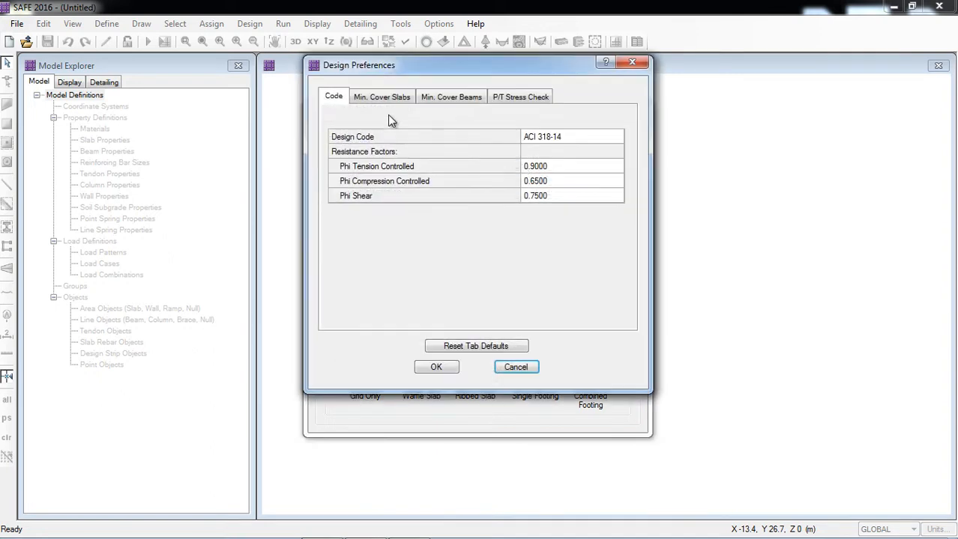
mouse_move(483, 162)
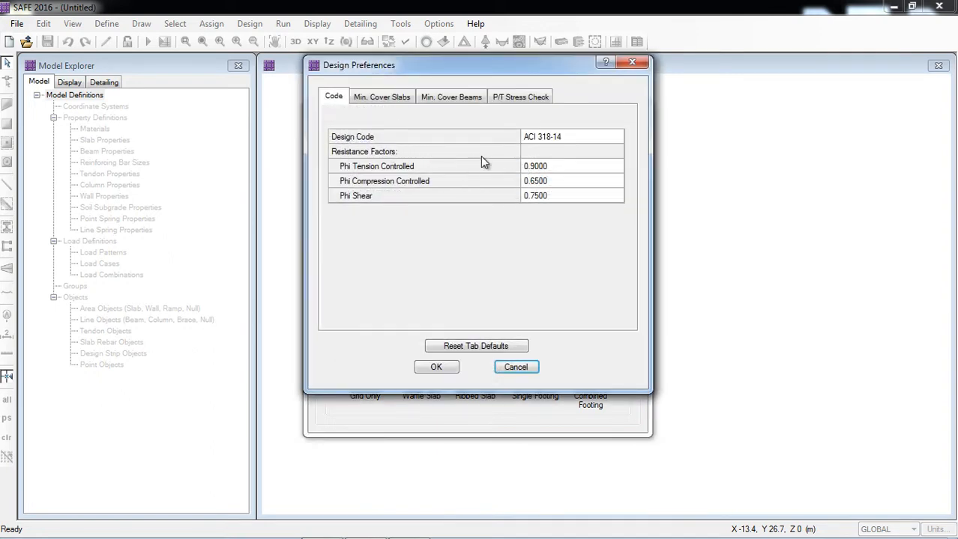
mouse_move(397, 174)
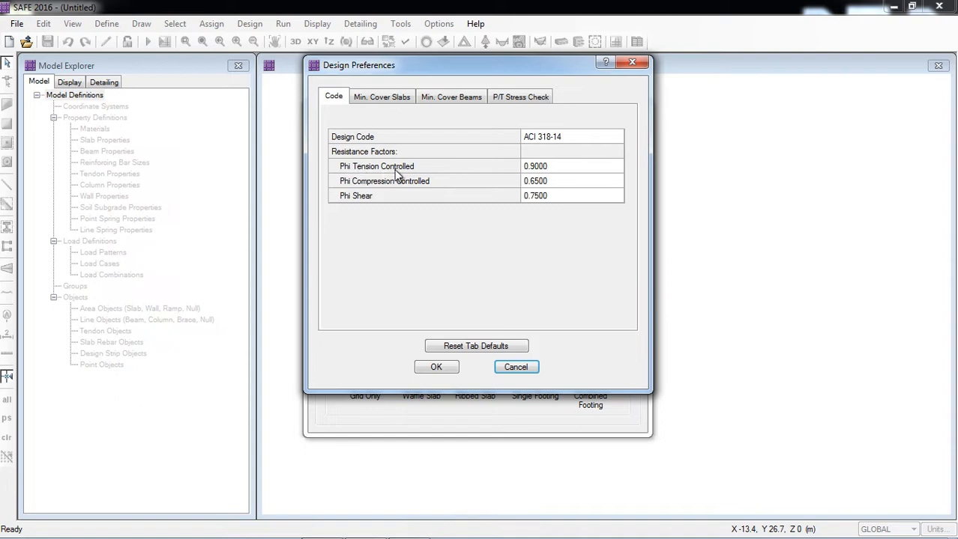
mouse_move(532, 179)
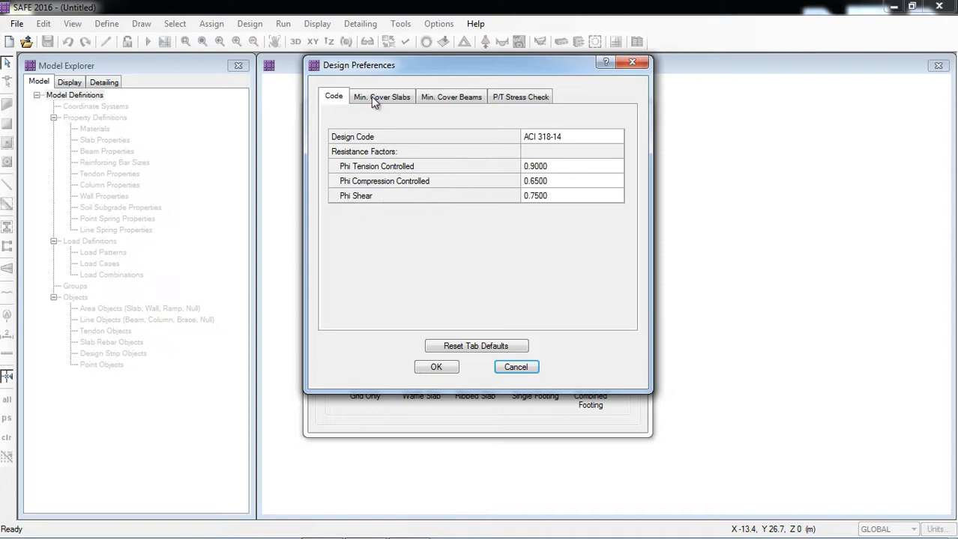
left_click(381, 96)
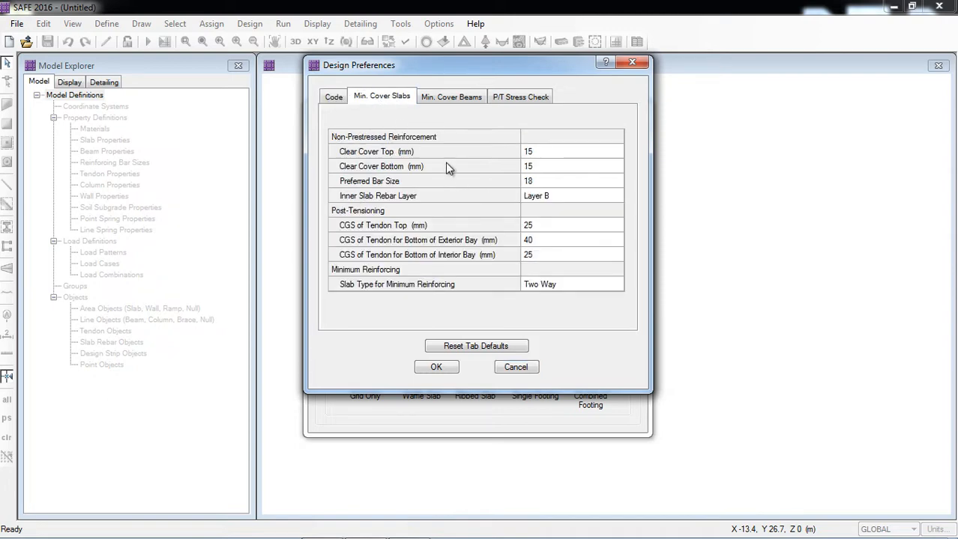
mouse_move(395, 189)
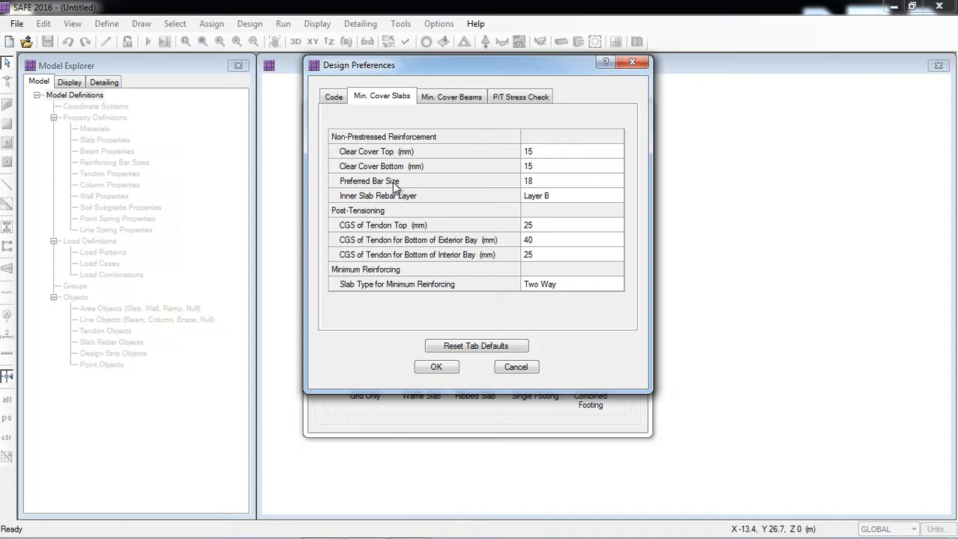
mouse_move(429, 198)
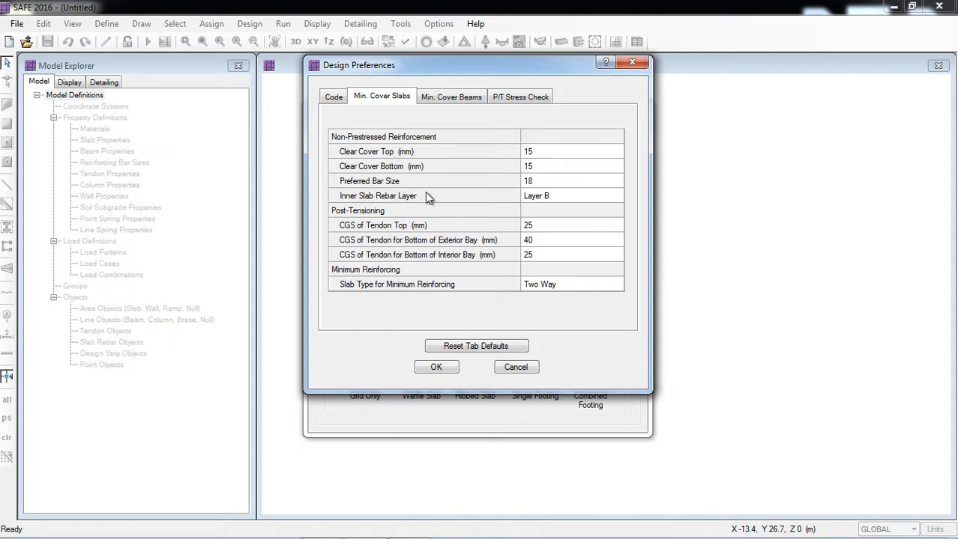
mouse_move(608, 76)
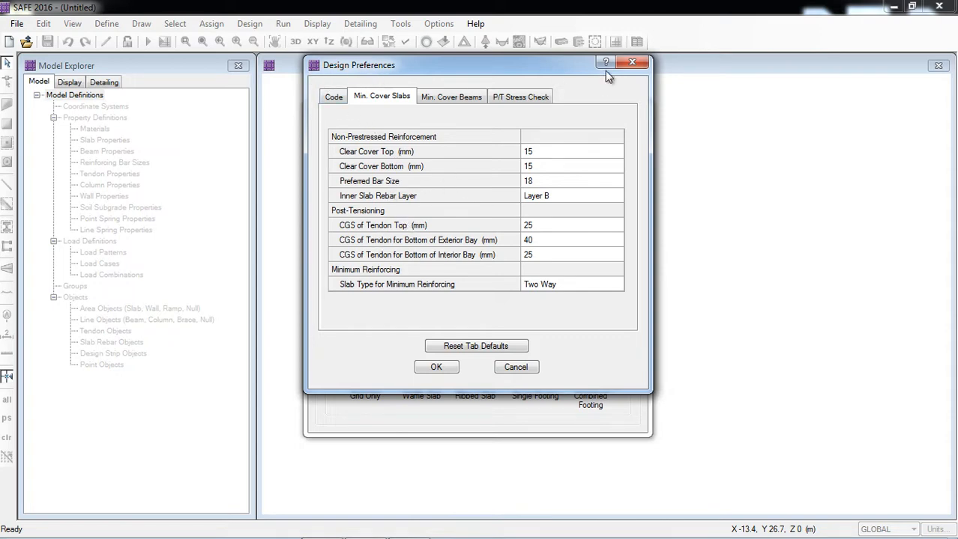
left_click(436, 368)
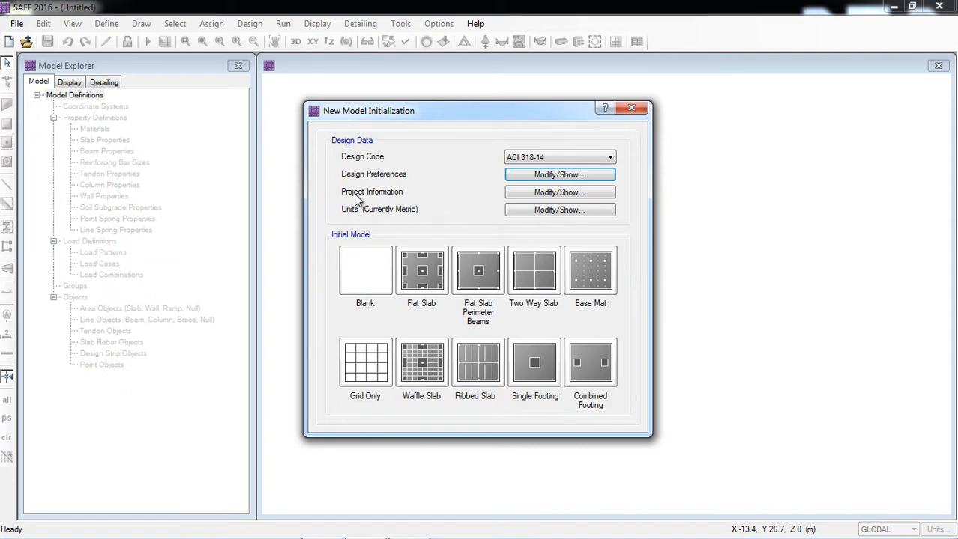
Review the project information (only company name filled) and cancel back to model setup
left_click(559, 192)
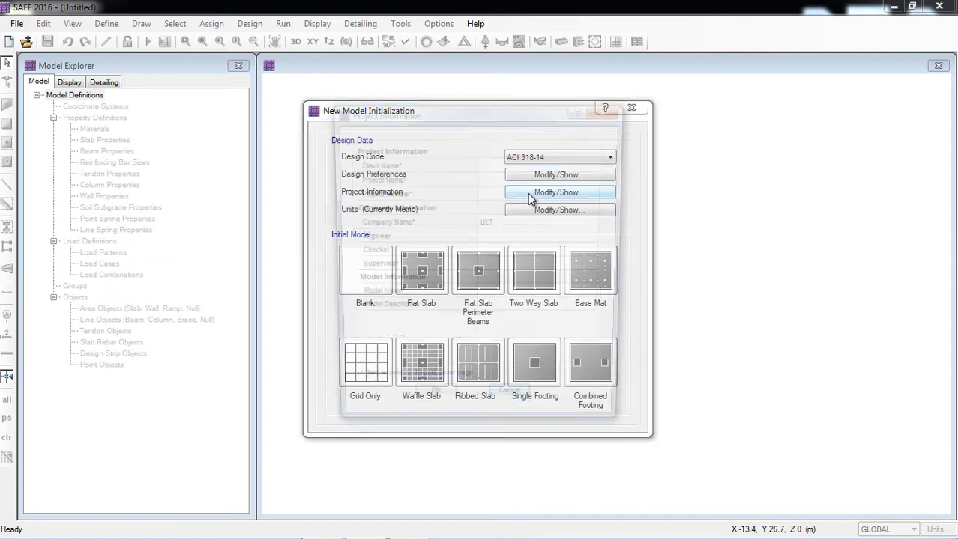
left_click(558, 191)
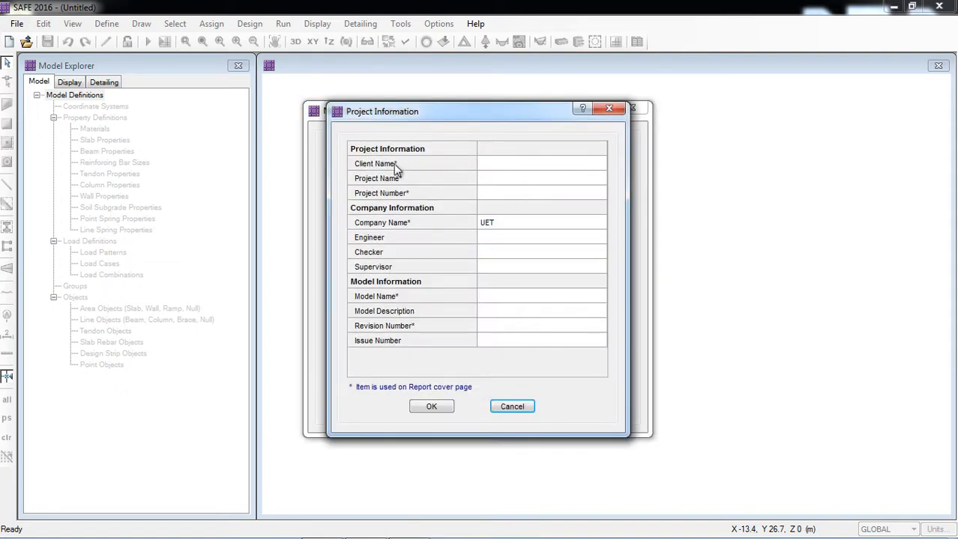
mouse_move(437, 351)
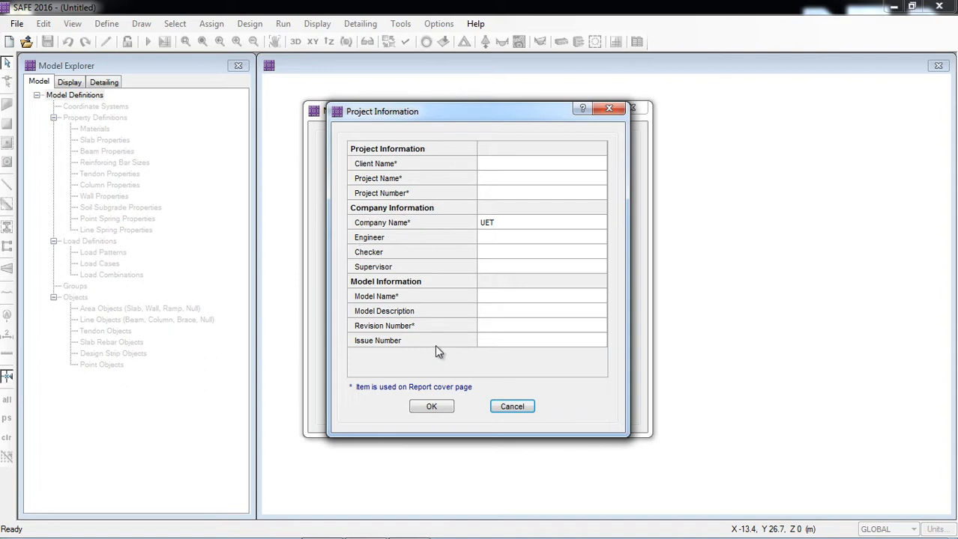
mouse_move(435, 342)
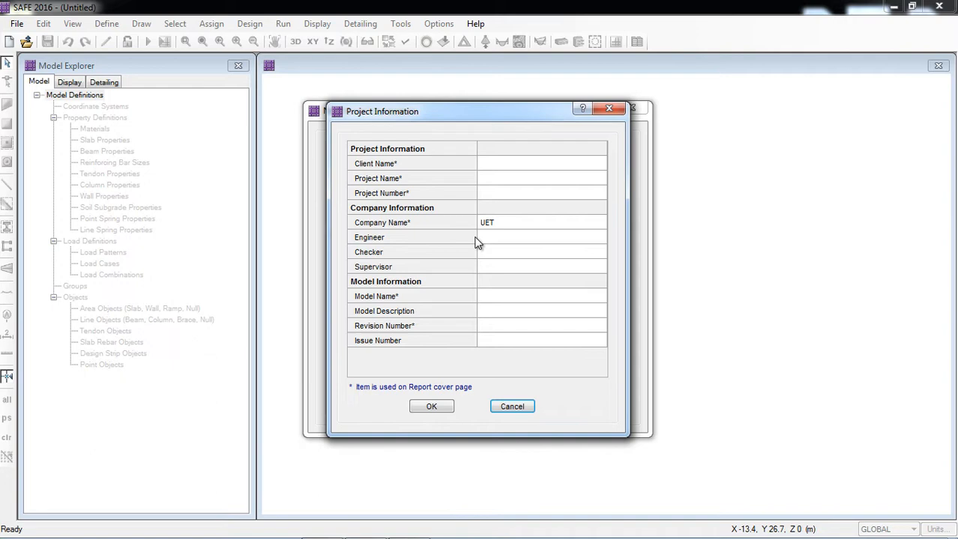
mouse_move(401, 253)
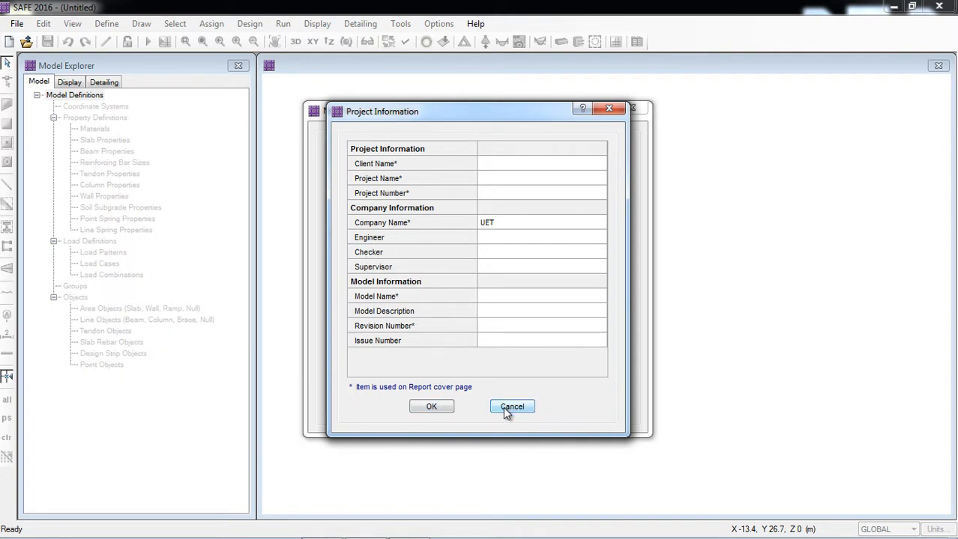
left_click(512, 407)
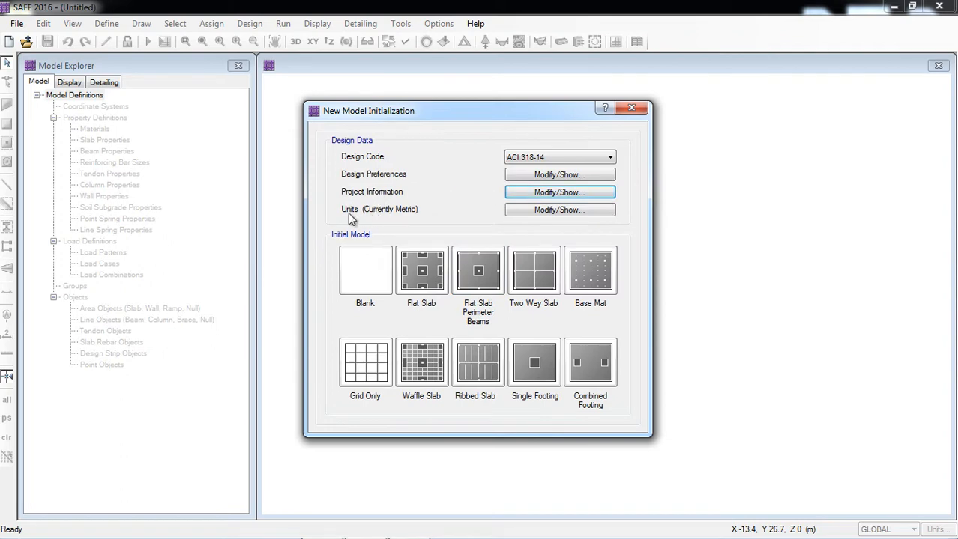
mouse_move(373, 219)
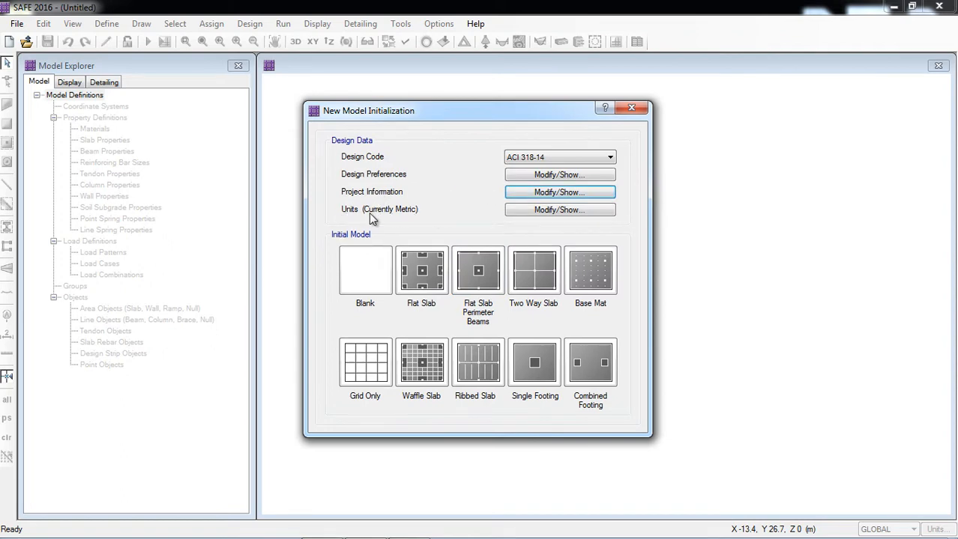
mouse_move(411, 219)
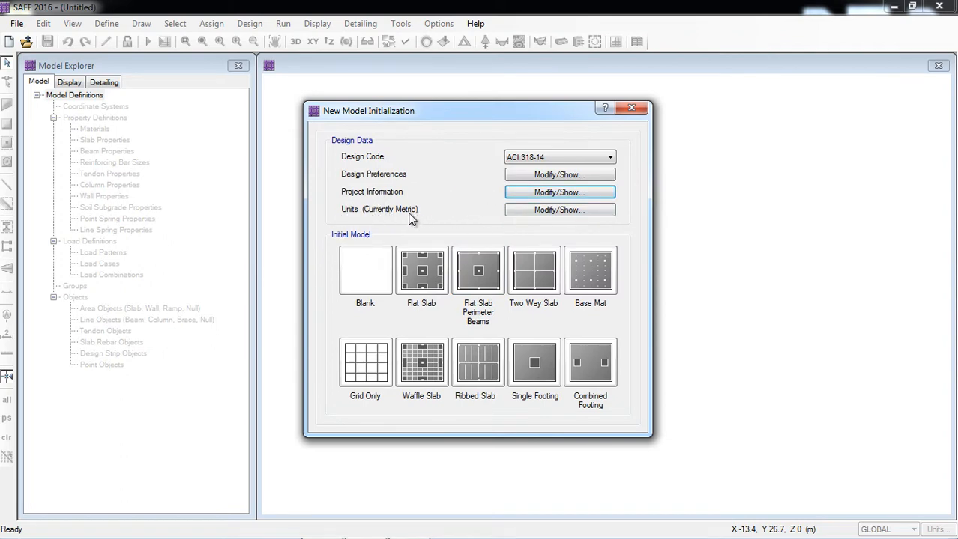
Try U.S. defaults and Kgf-cm-C consistent units, then confirm Metric Defaults for the model
left_click(559, 210)
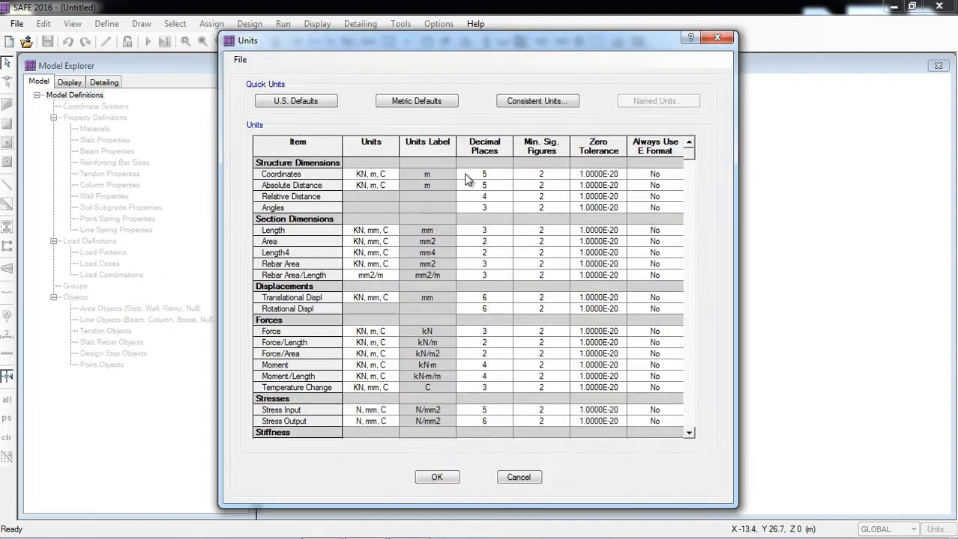
left_click(295, 101)
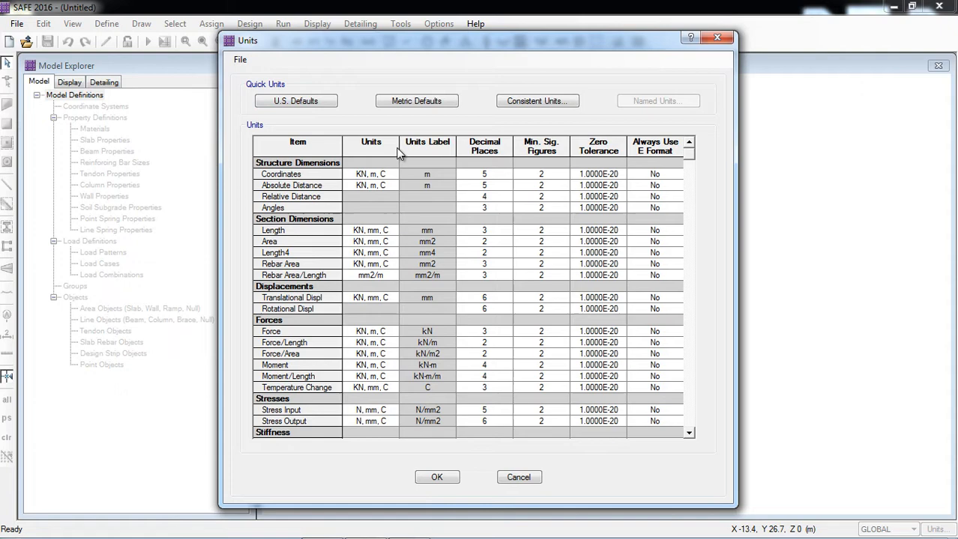
left_click(295, 100)
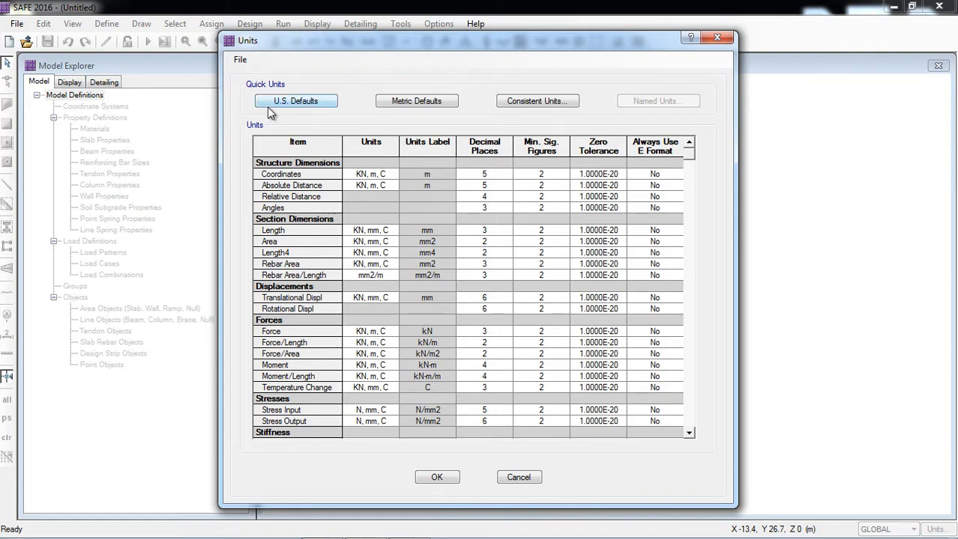
left_click(295, 101)
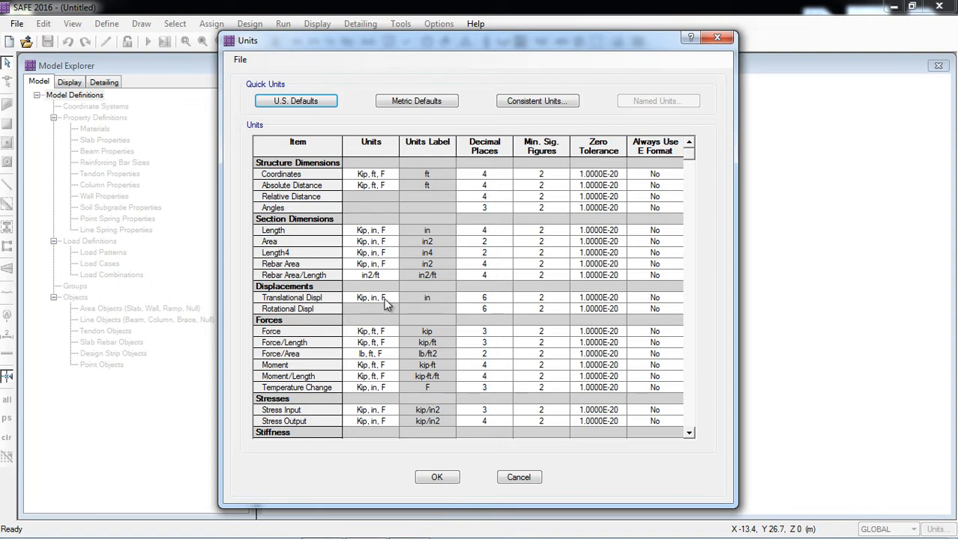
mouse_move(377, 157)
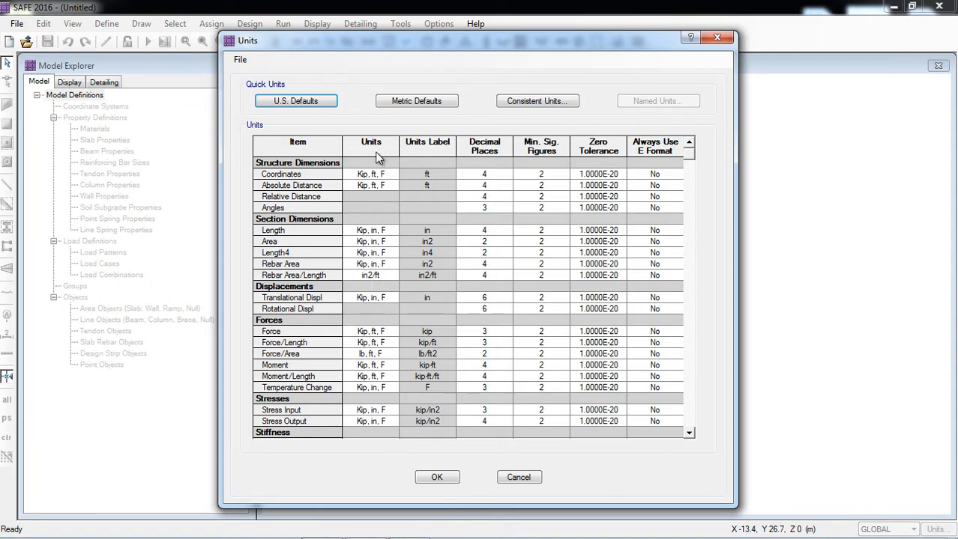
mouse_move(553, 129)
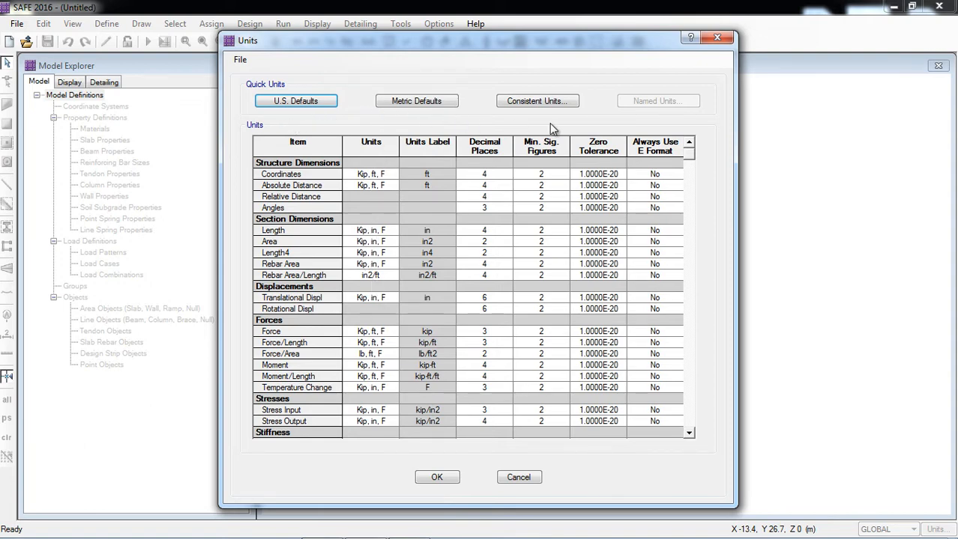
mouse_move(479, 252)
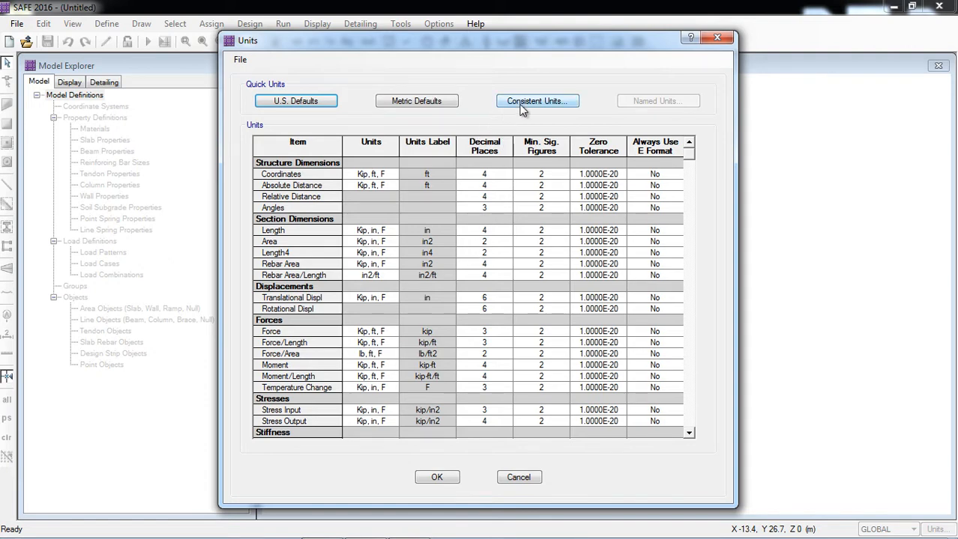
left_click(536, 101)
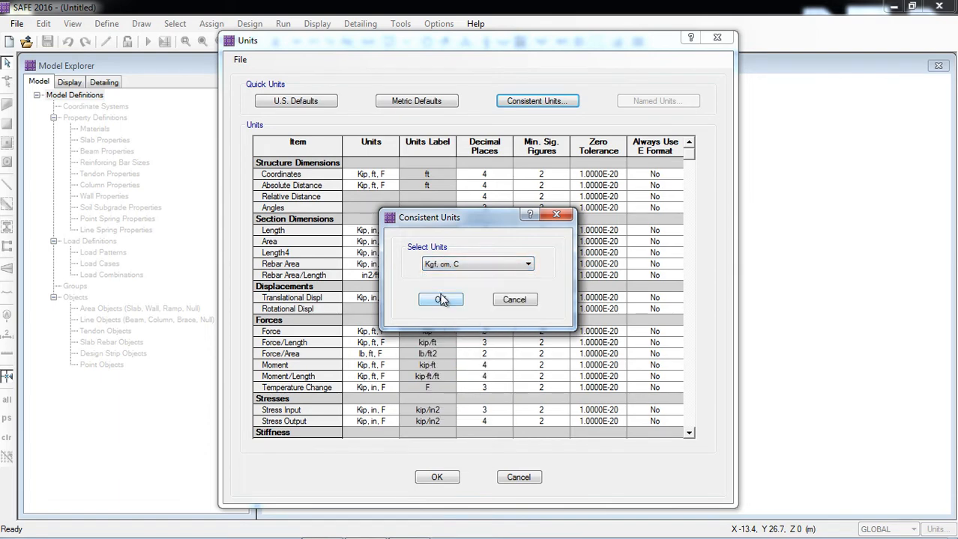
left_click(441, 300)
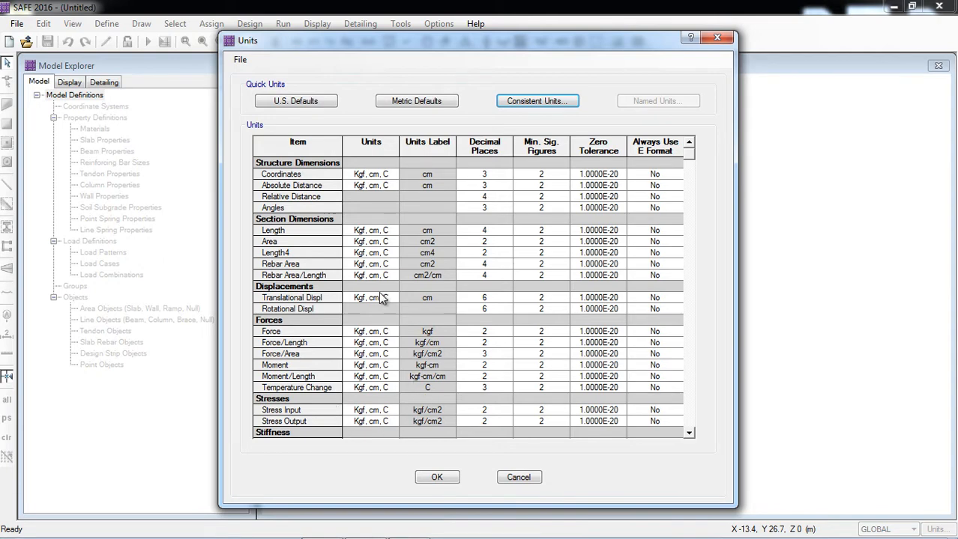
mouse_move(383, 178)
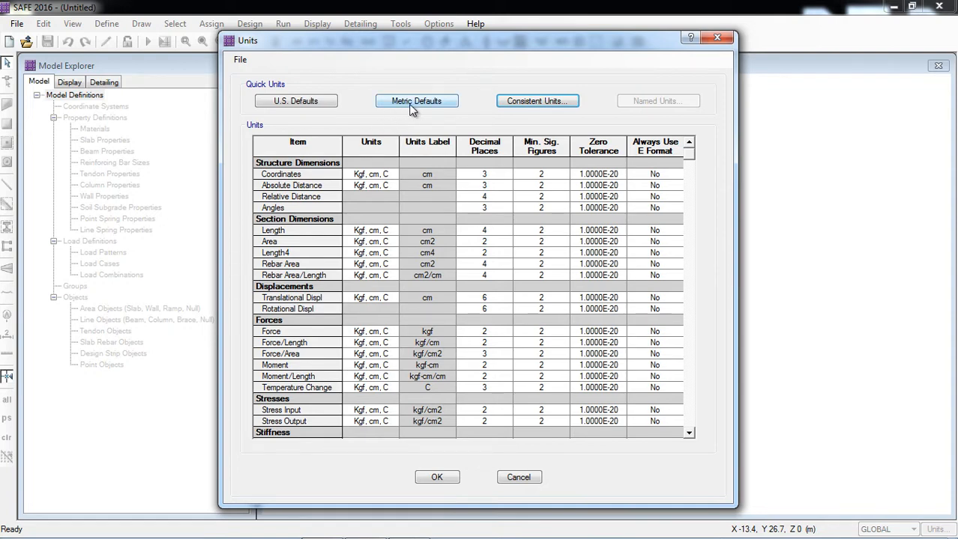
left_click(437, 476)
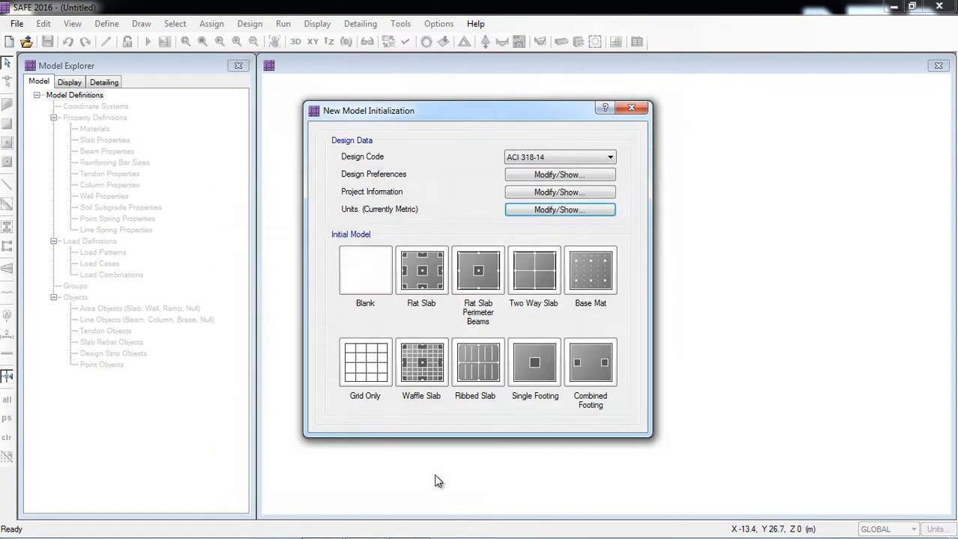
left_click(365, 270)
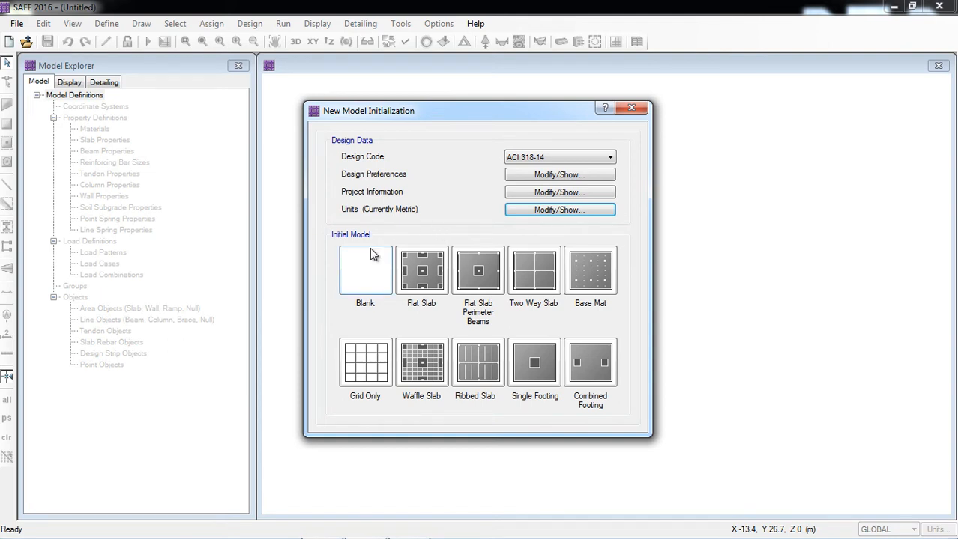
mouse_move(370, 258)
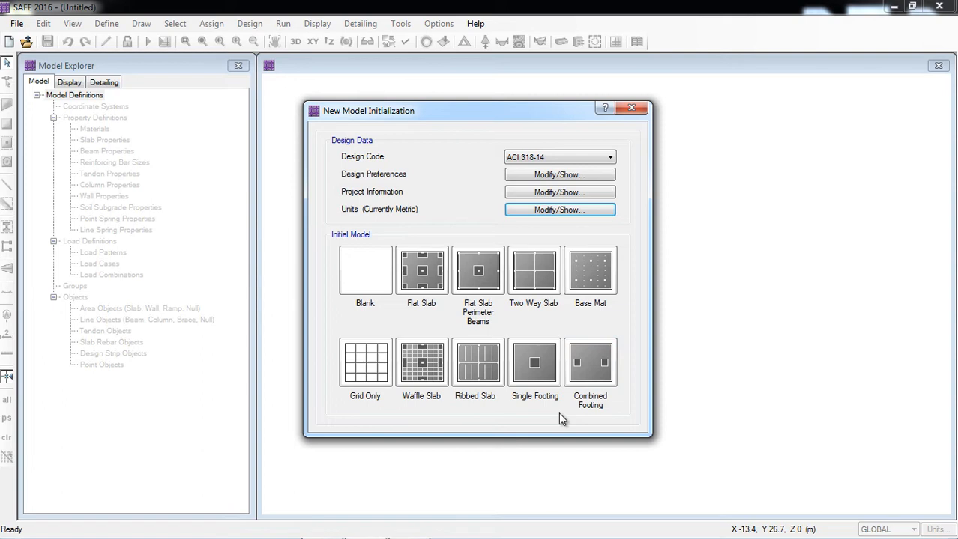
mouse_move(472, 418)
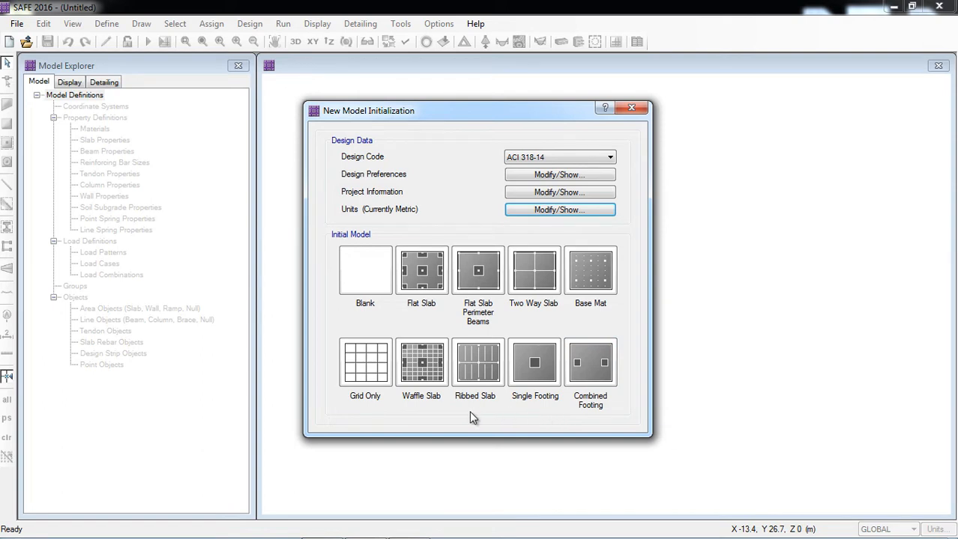
mouse_move(378, 407)
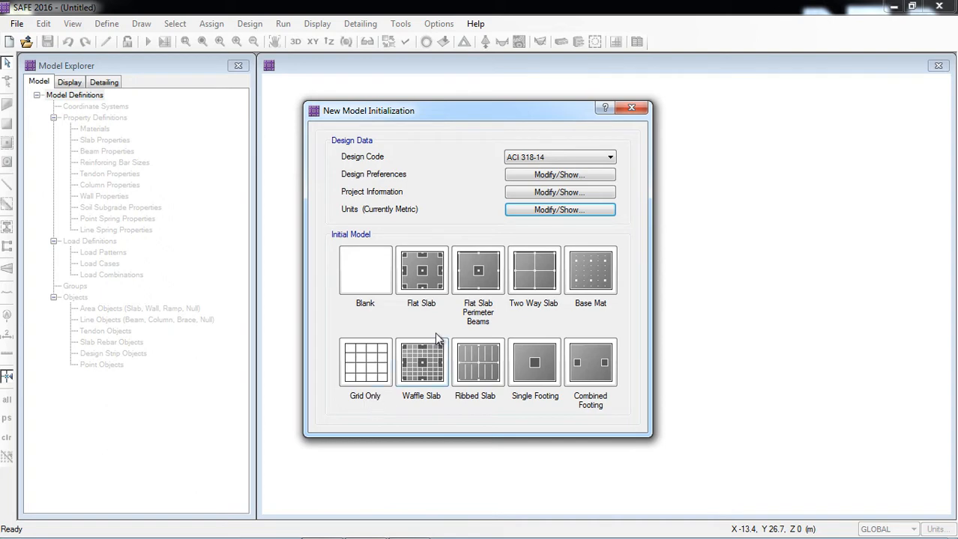
left_click(366, 271)
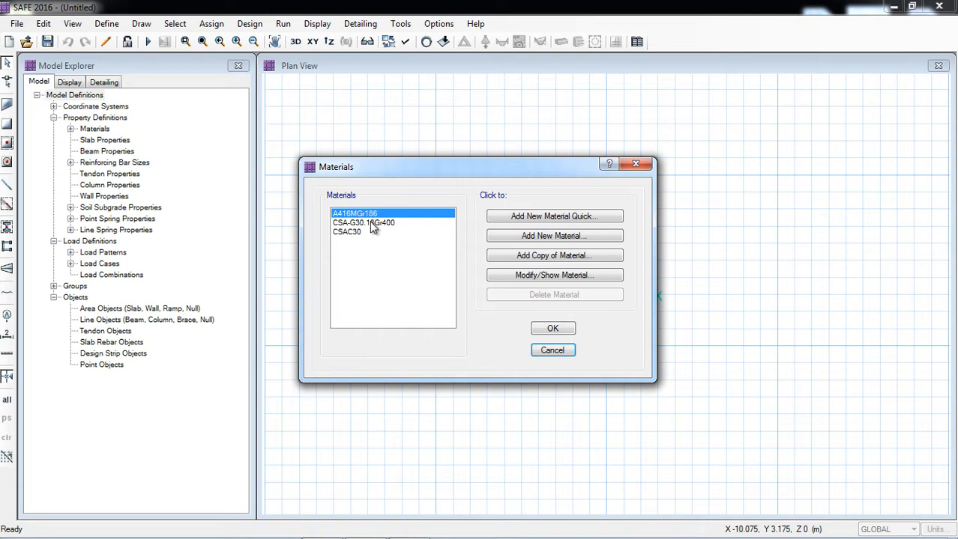
mouse_move(367, 240)
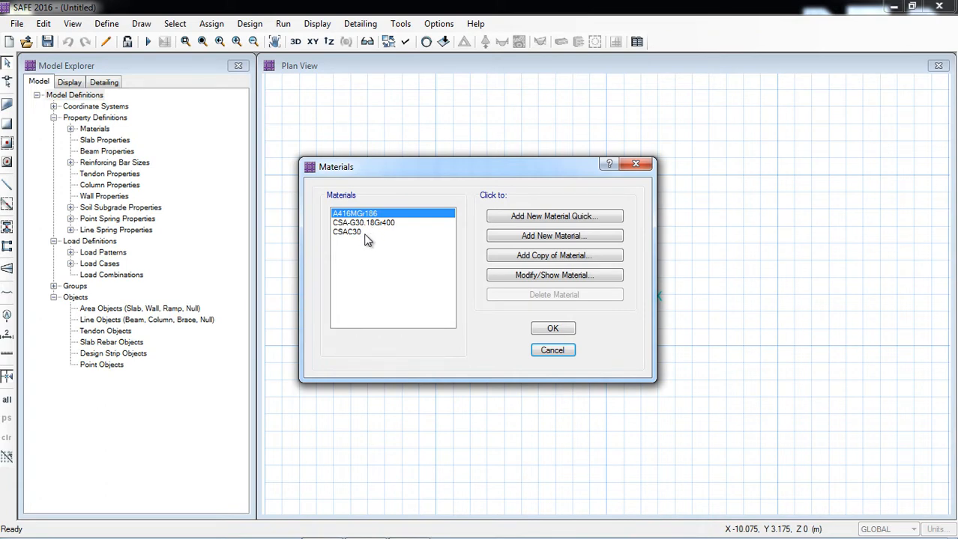
mouse_move(390, 263)
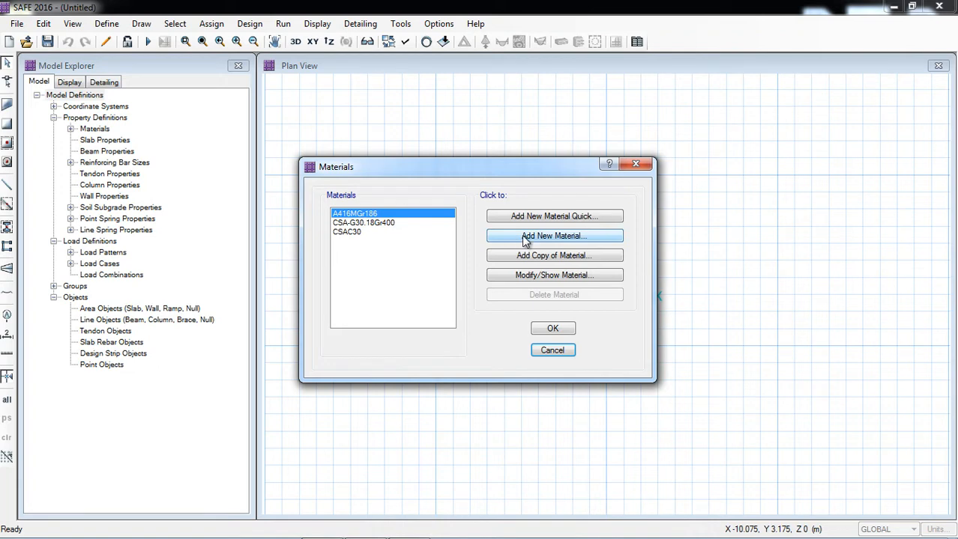
Add a new material to the model's material list
left_click(554, 236)
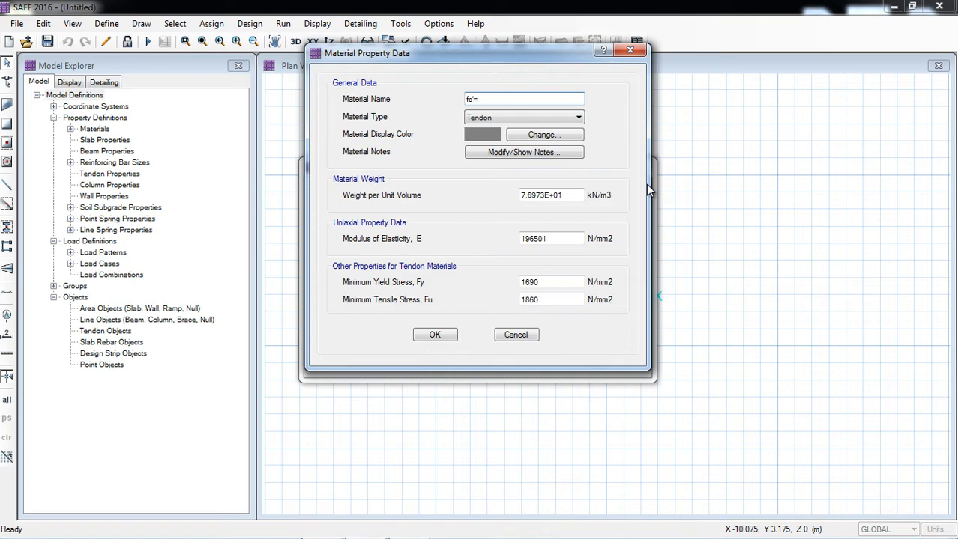
Name the new material fc'=28MPa and set its type to Concrete
type("28")
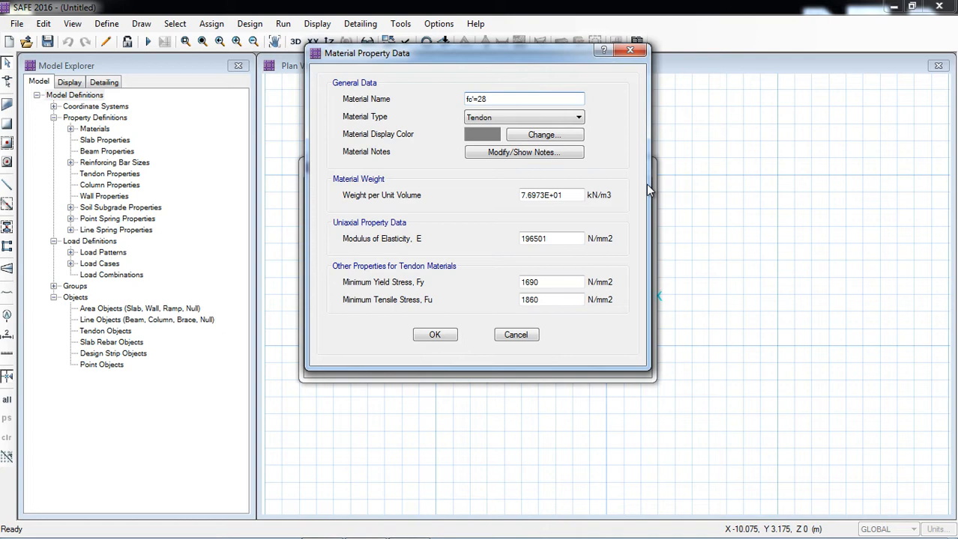
type("MPa")
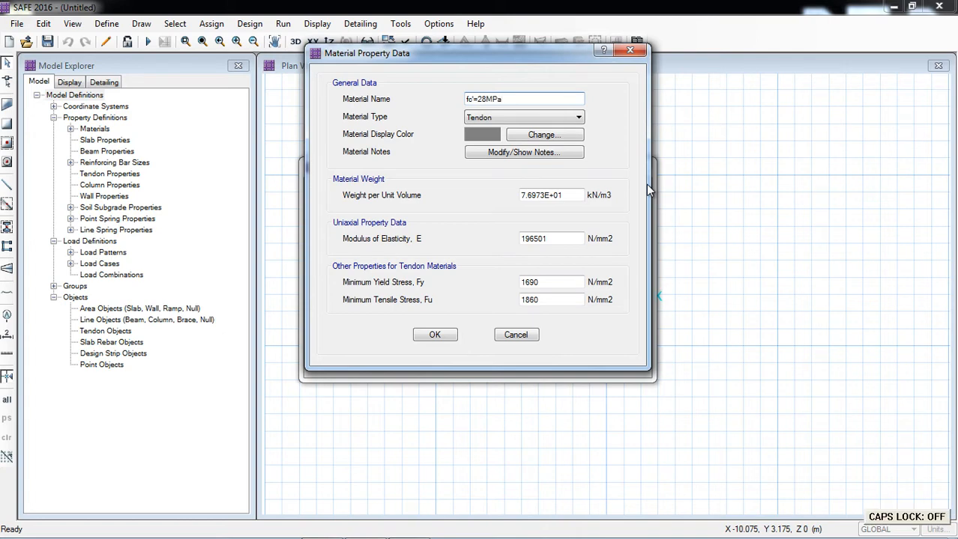
mouse_move(468, 117)
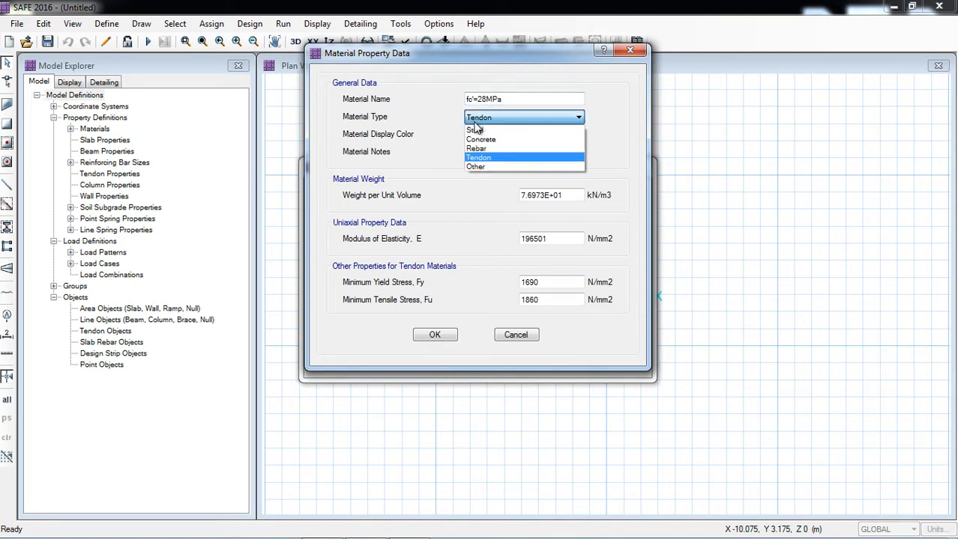
left_click(481, 140)
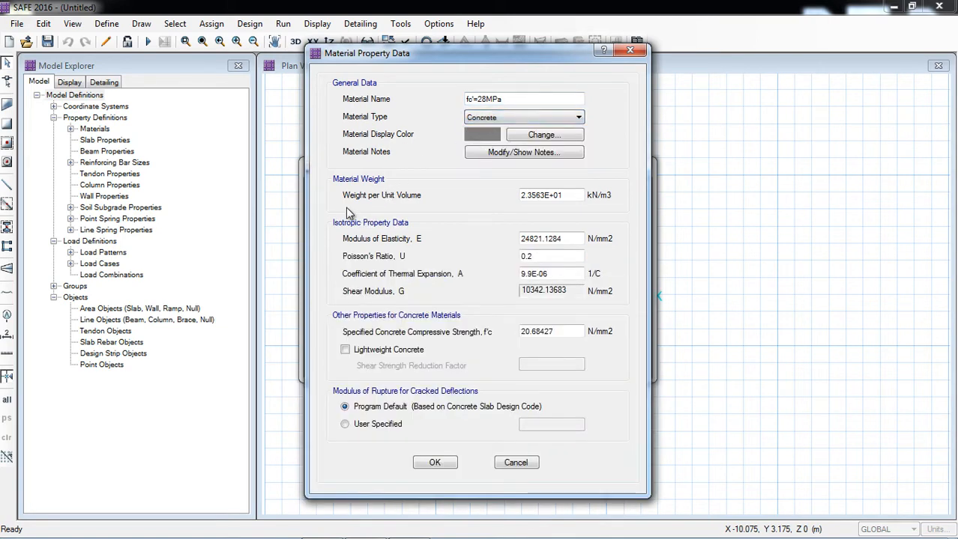
mouse_move(363, 309)
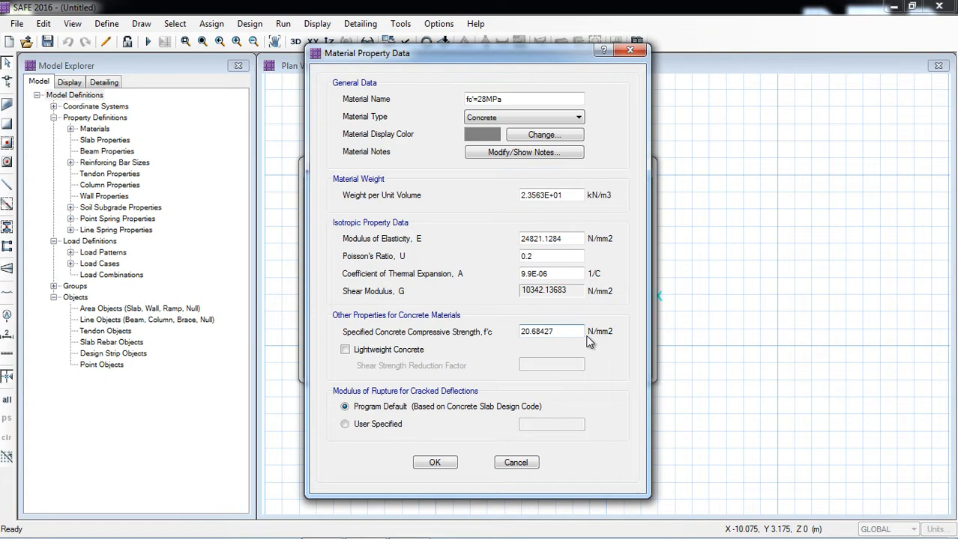
mouse_move(611, 343)
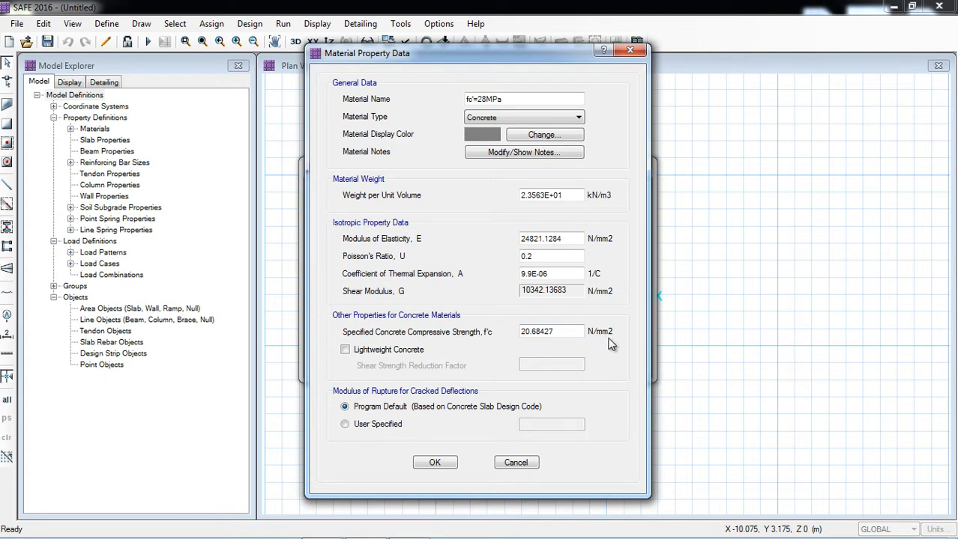
mouse_move(607, 347)
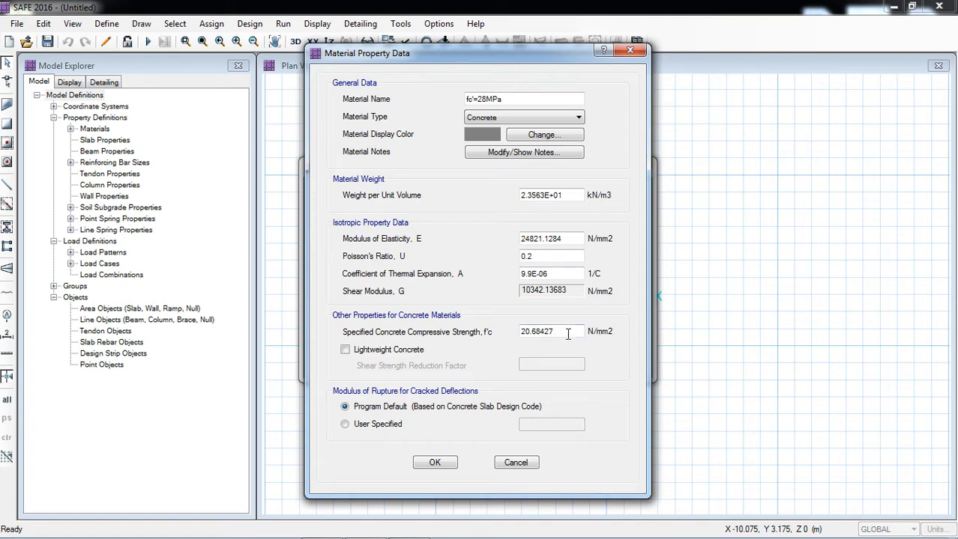
Set fc to 28 N/mm2 and modulus of elasticity to 4700*(28)^0.5, about 24870 N/mm2
triple_click(536, 331)
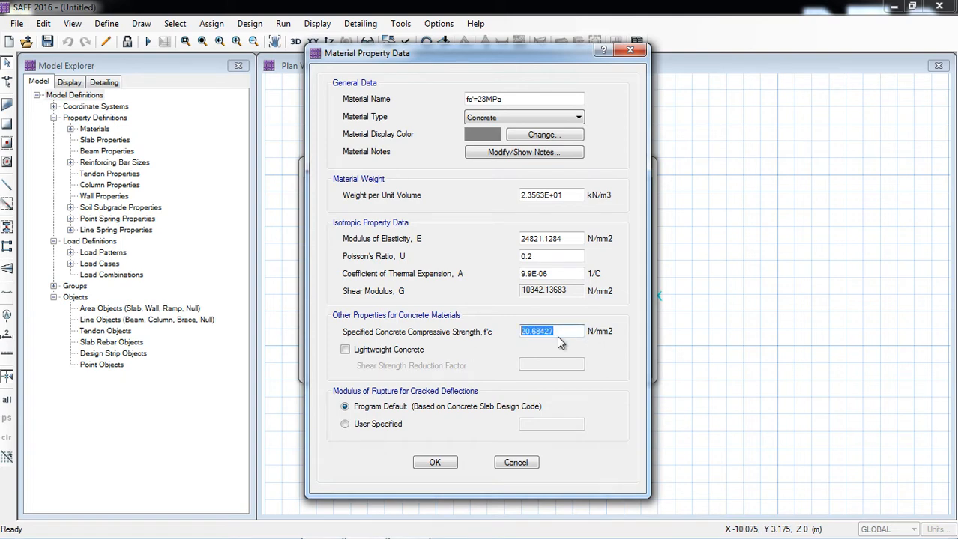
type("28")
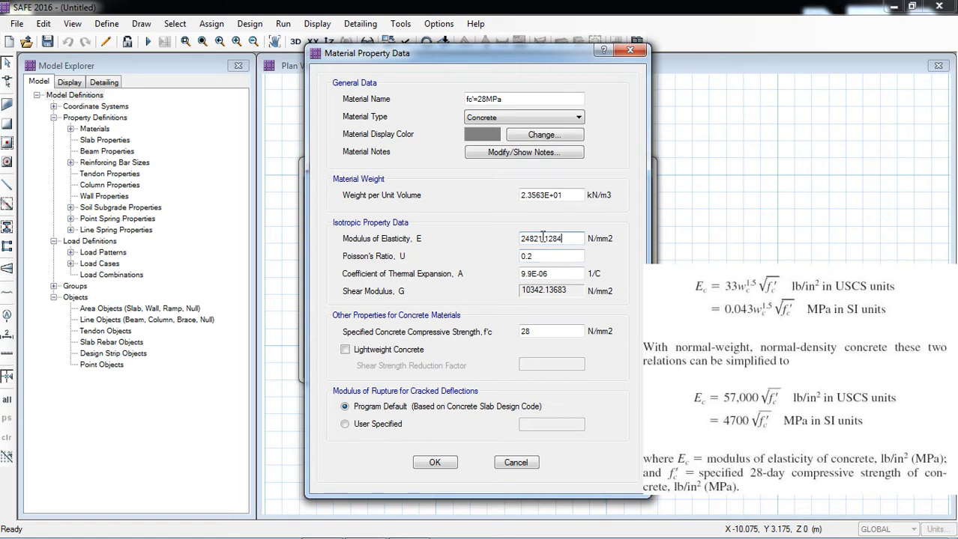
triple_click(552, 238)
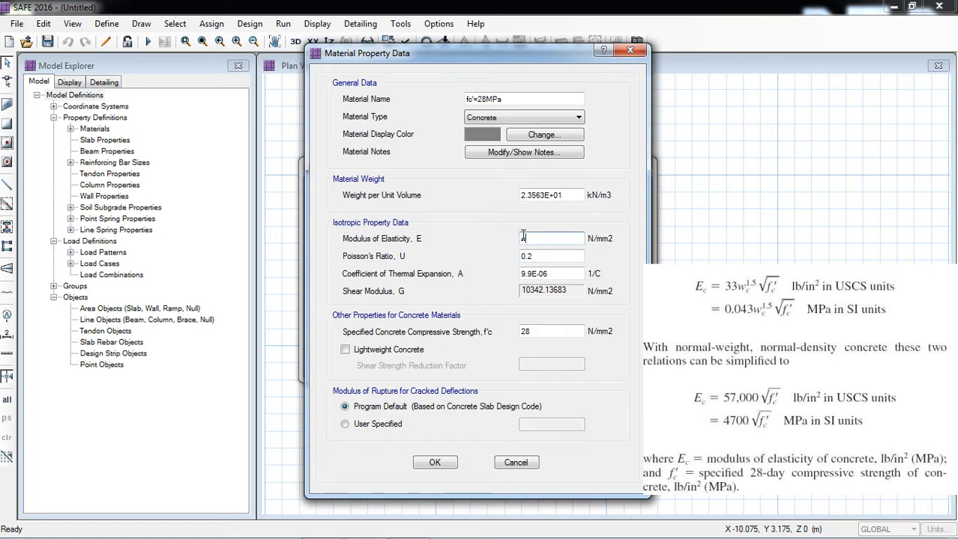
type("4700*")
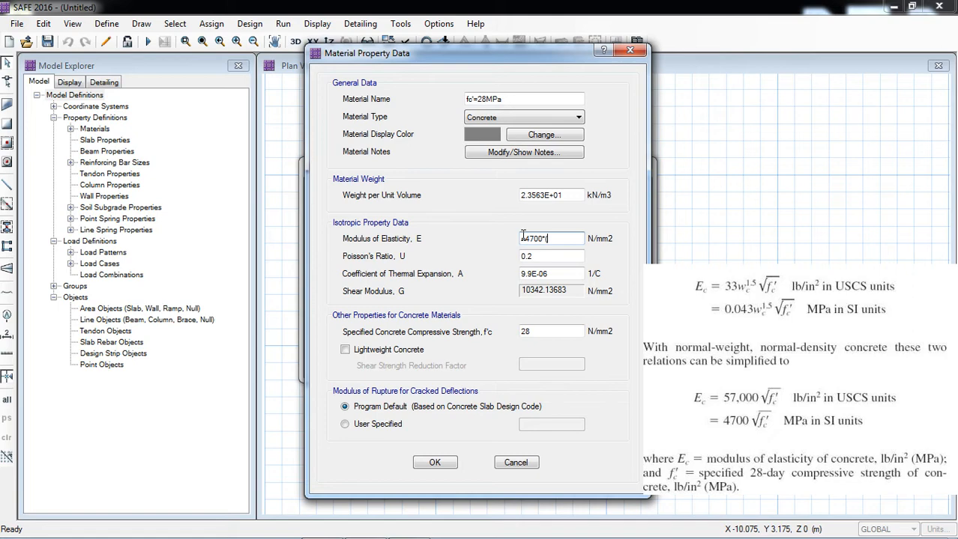
type("(28")
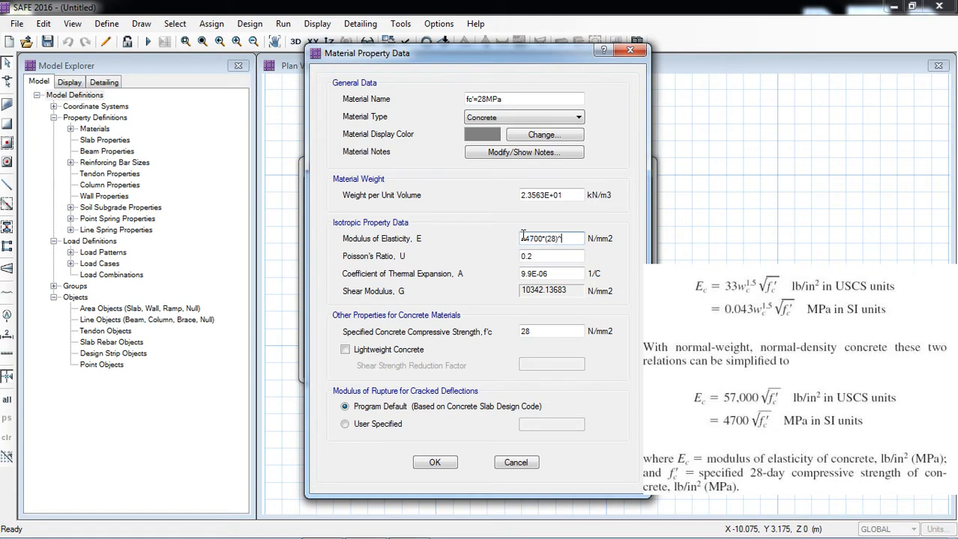
type("^0.5")
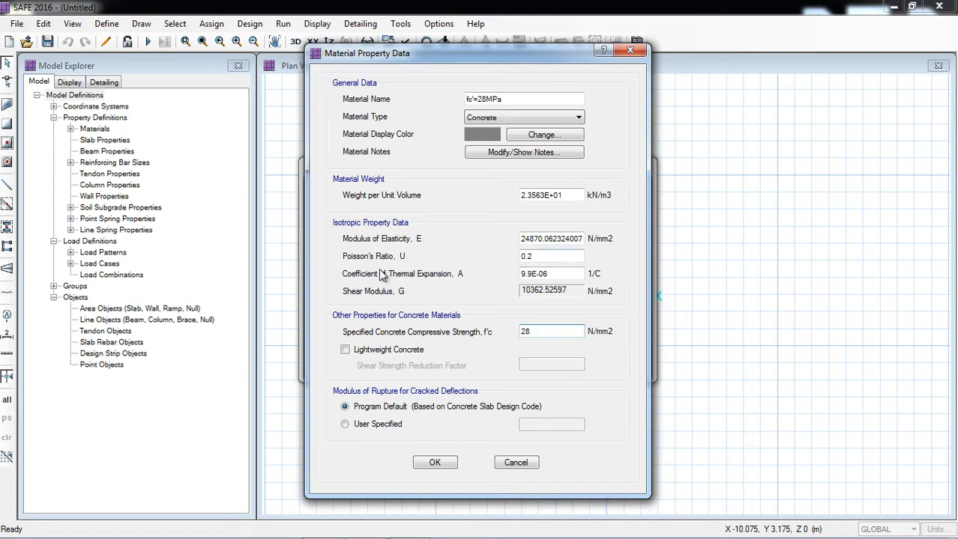
mouse_move(429, 288)
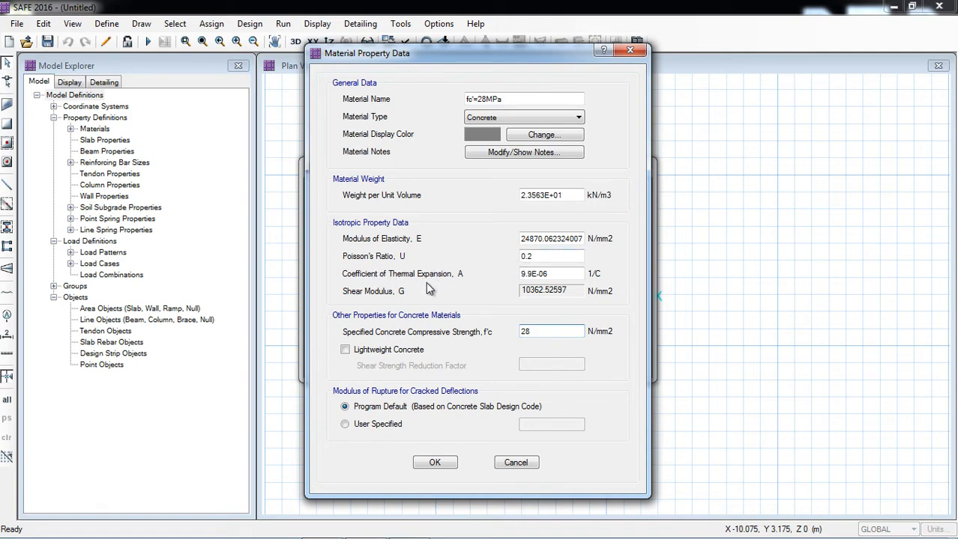
mouse_move(547, 299)
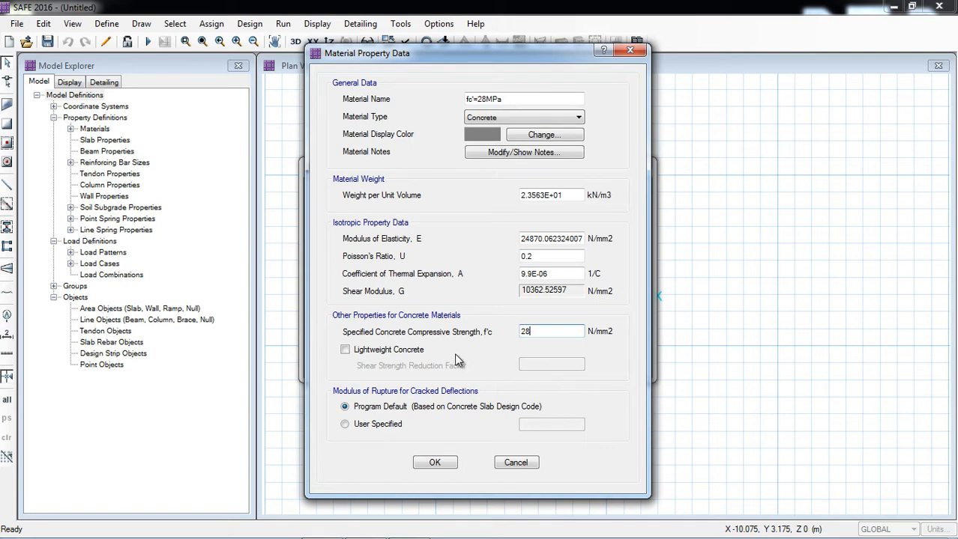
mouse_move(396, 344)
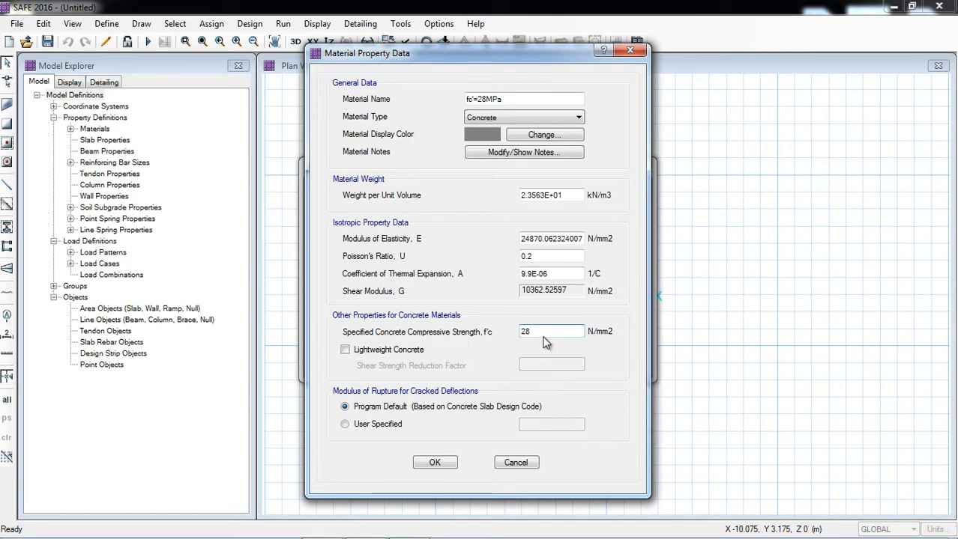
left_click(435, 462)
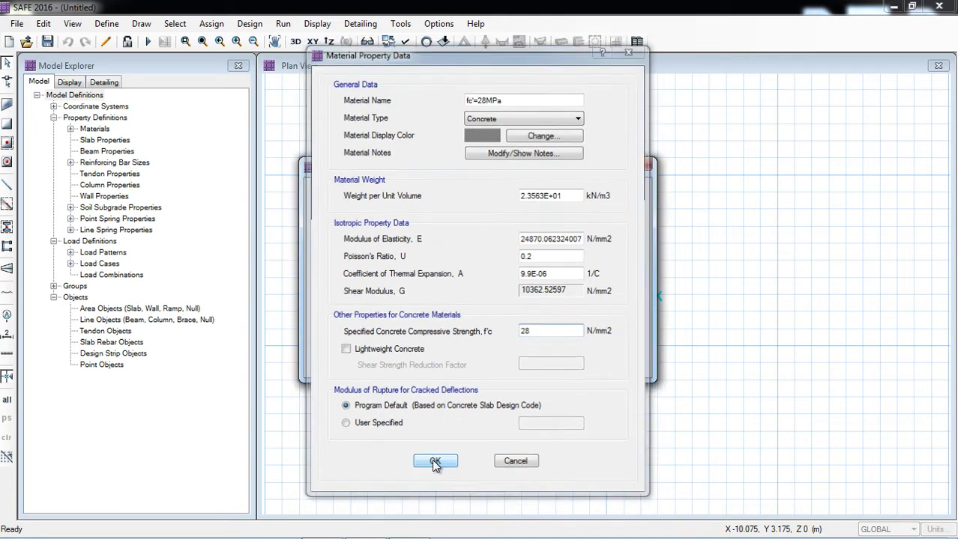
Save the concrete, then add a rebar material fy 420 MPa with E 199948
left_click(435, 461)
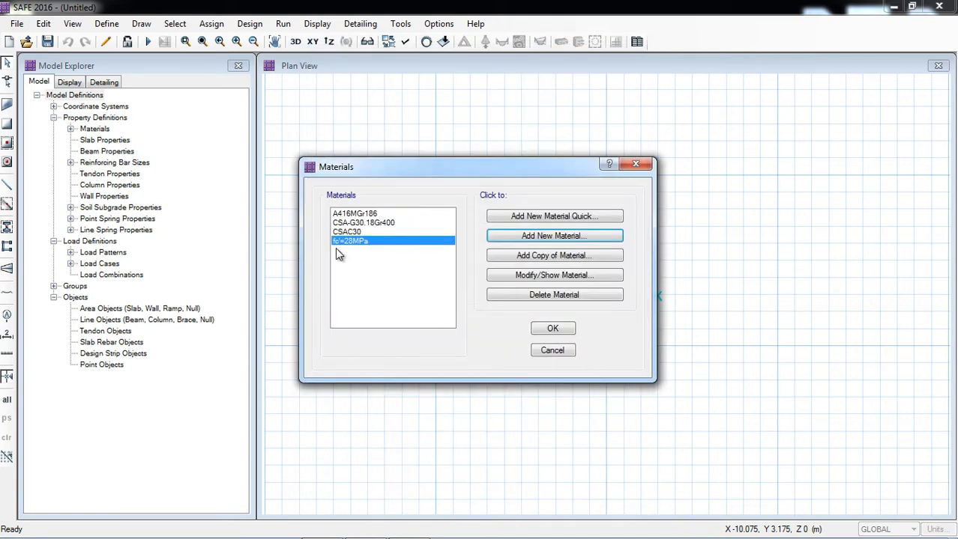
mouse_move(554, 237)
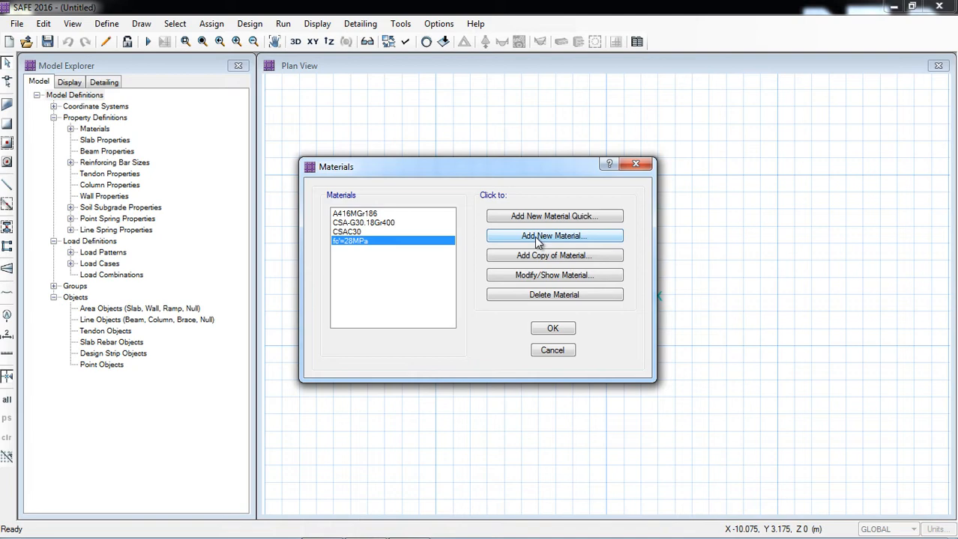
left_click(555, 237)
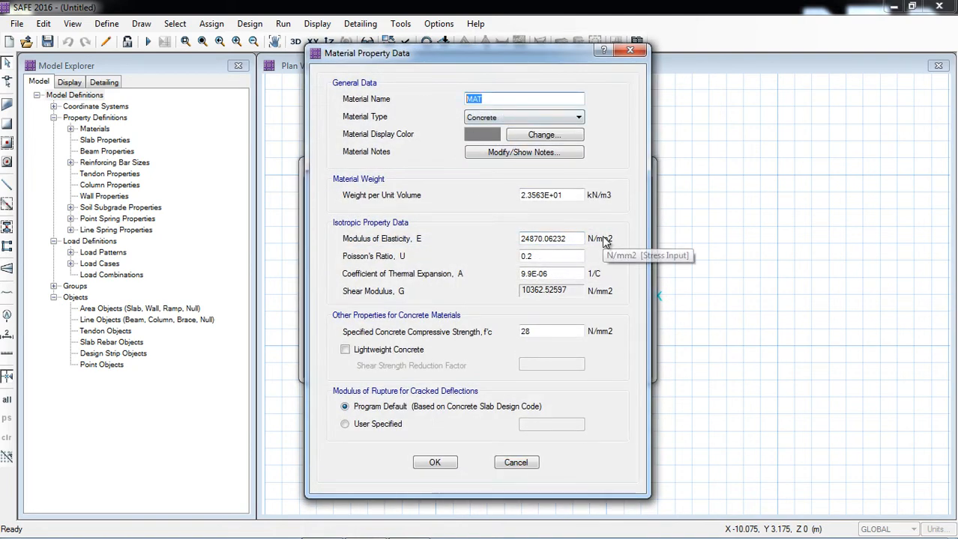
type("fy 420 MPa")
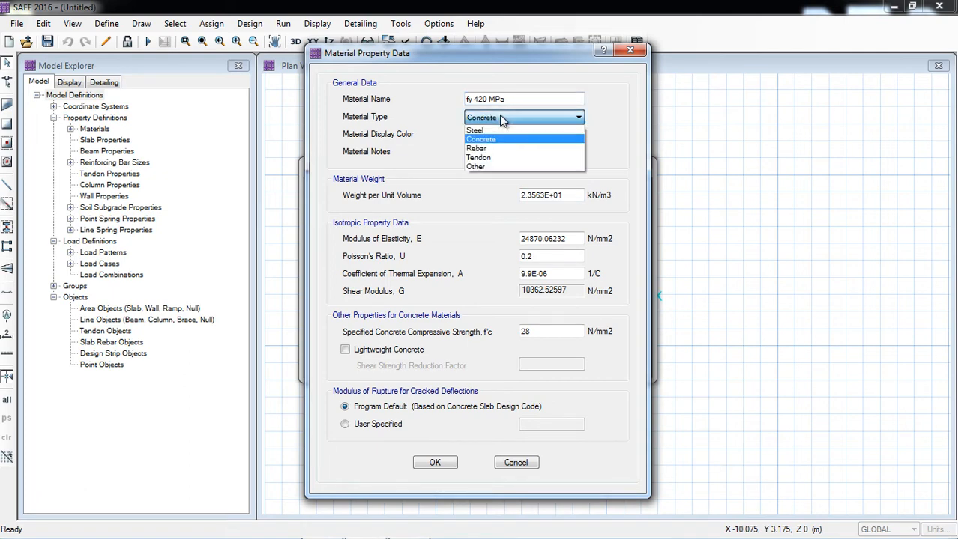
left_click(476, 148)
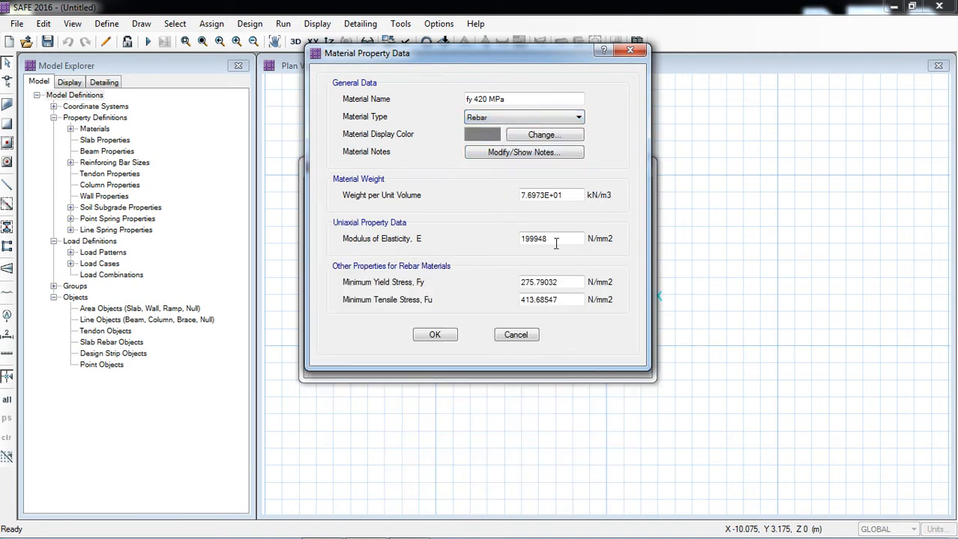
double_click(552, 238)
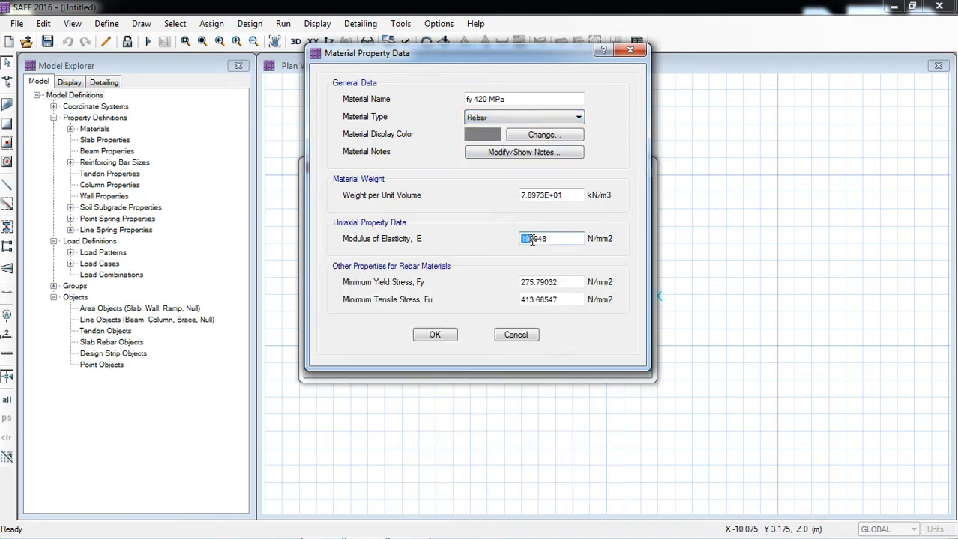
type("199948")
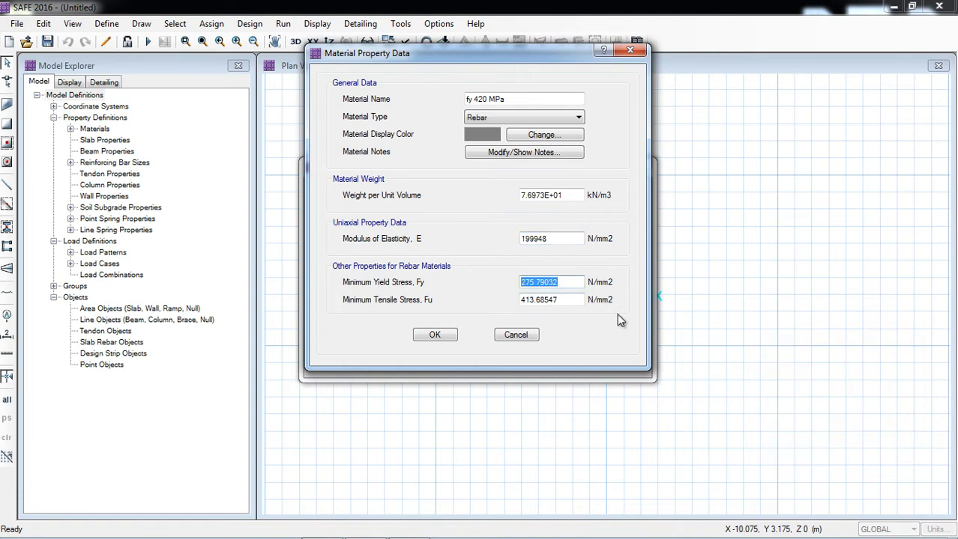
Set Fy 420 and Fu 620 N/mm2, save the rebar and close the materials list
type("420")
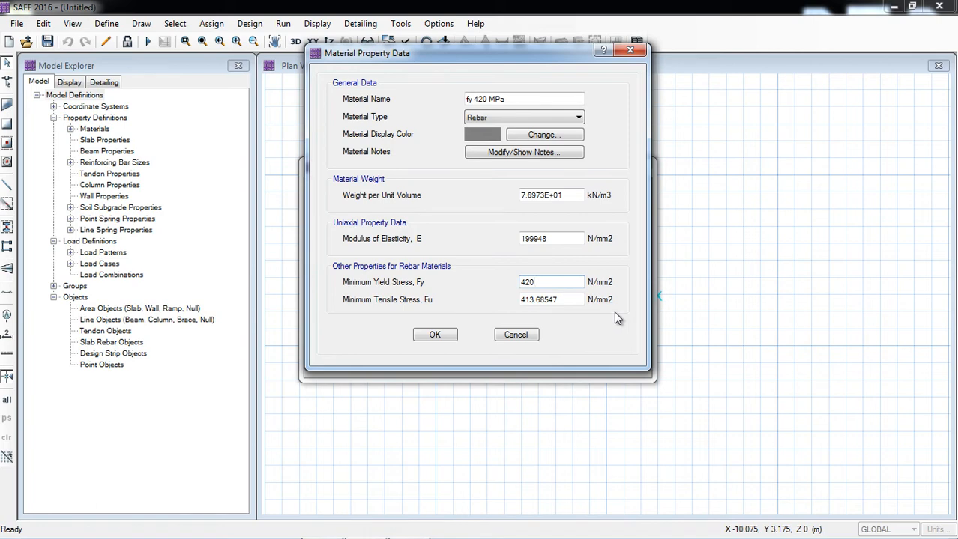
left_click(552, 299)
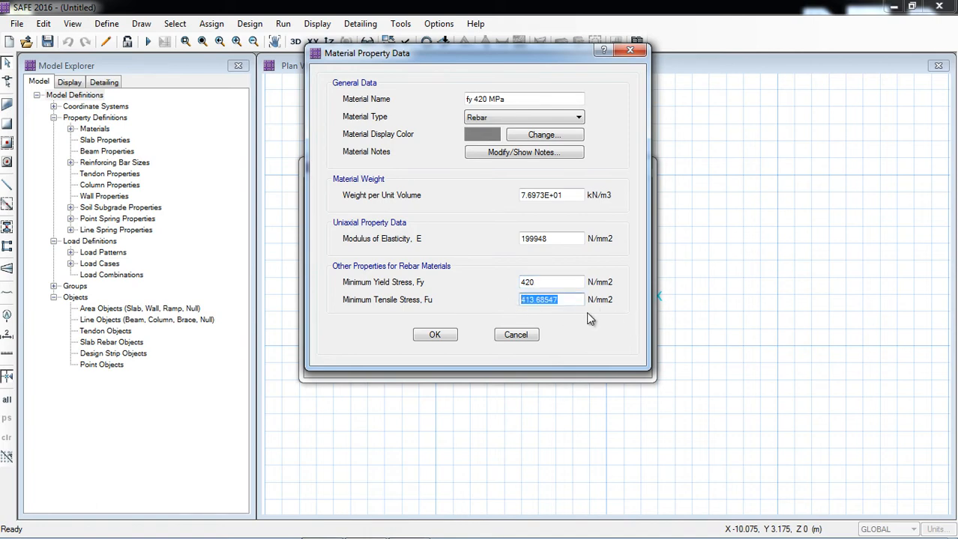
type("620")
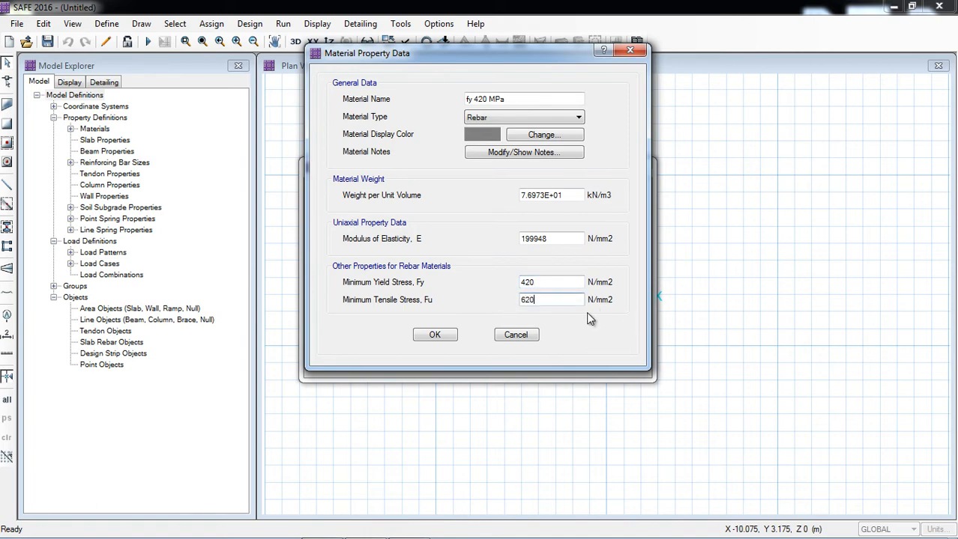
left_click(551, 282)
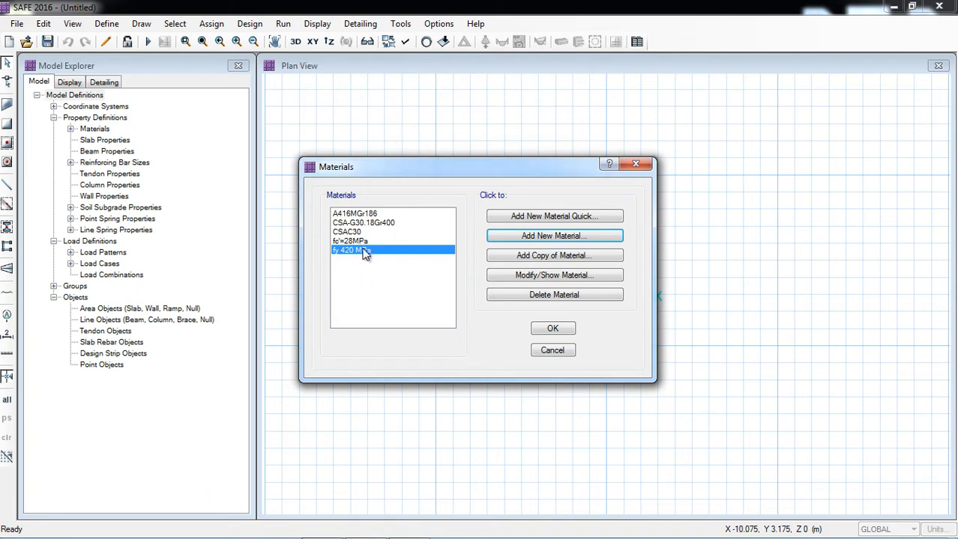
mouse_move(367, 260)
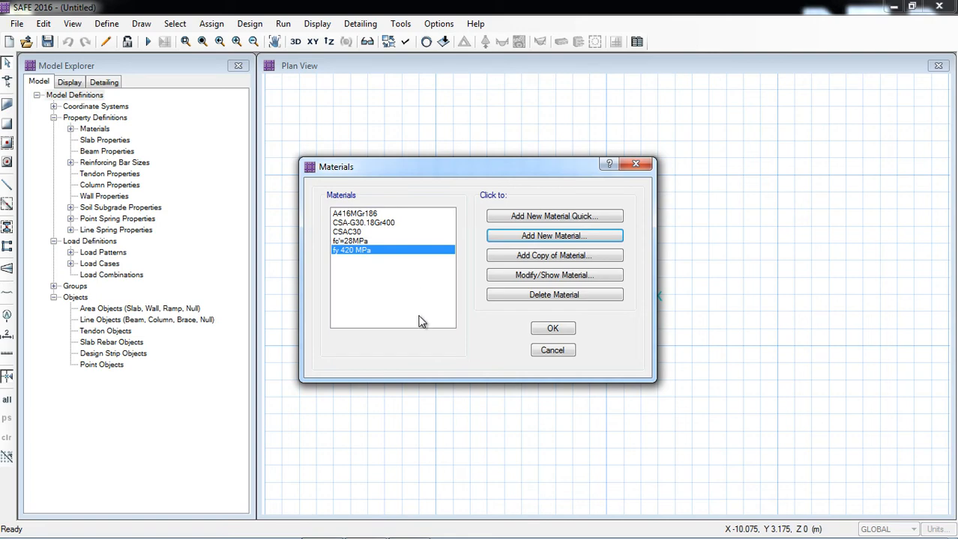
left_click(552, 328)
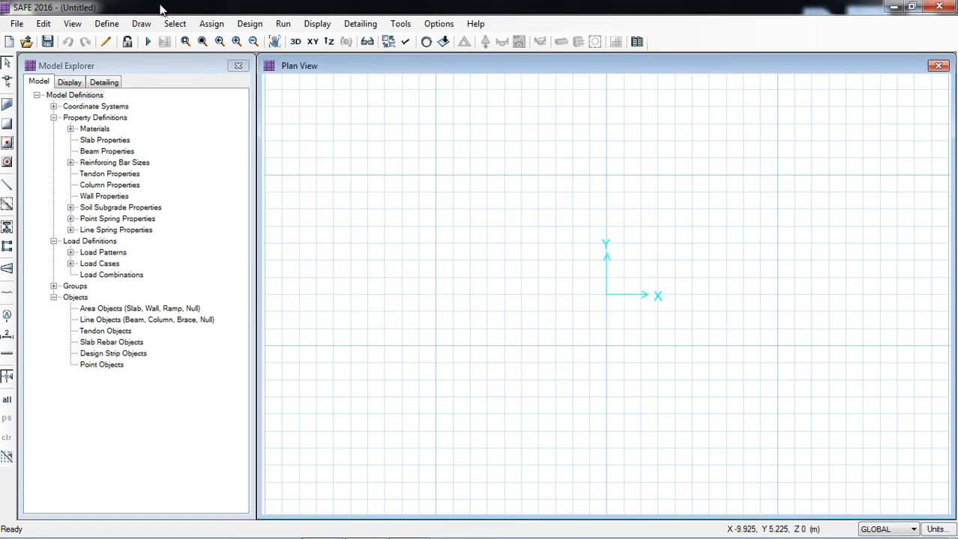
Bring up the Slab Properties list from the Define menu
left_click(106, 24)
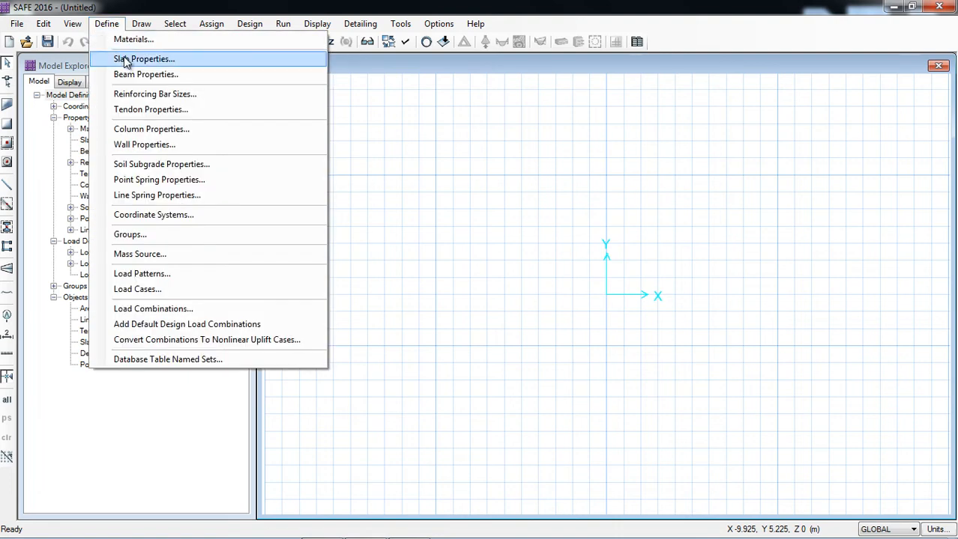
mouse_move(143, 75)
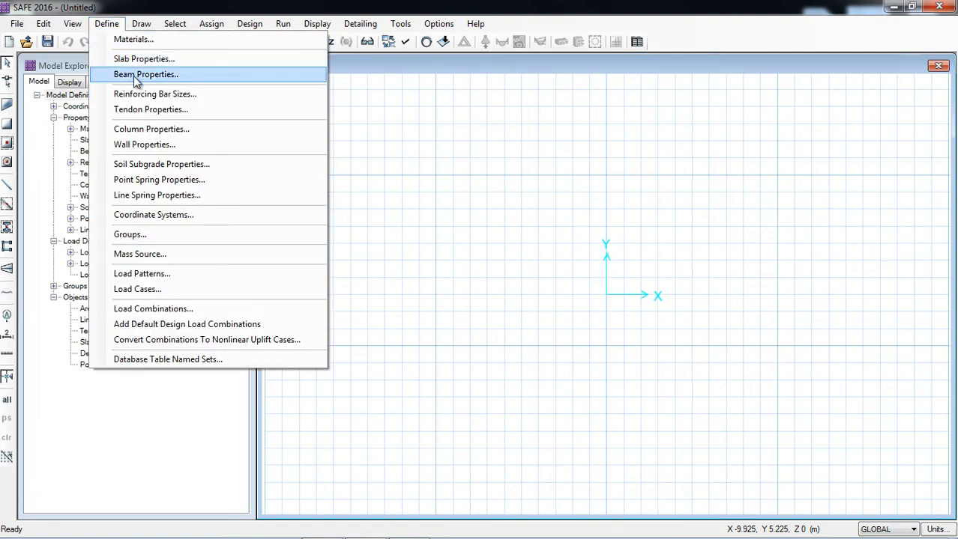
mouse_move(165, 63)
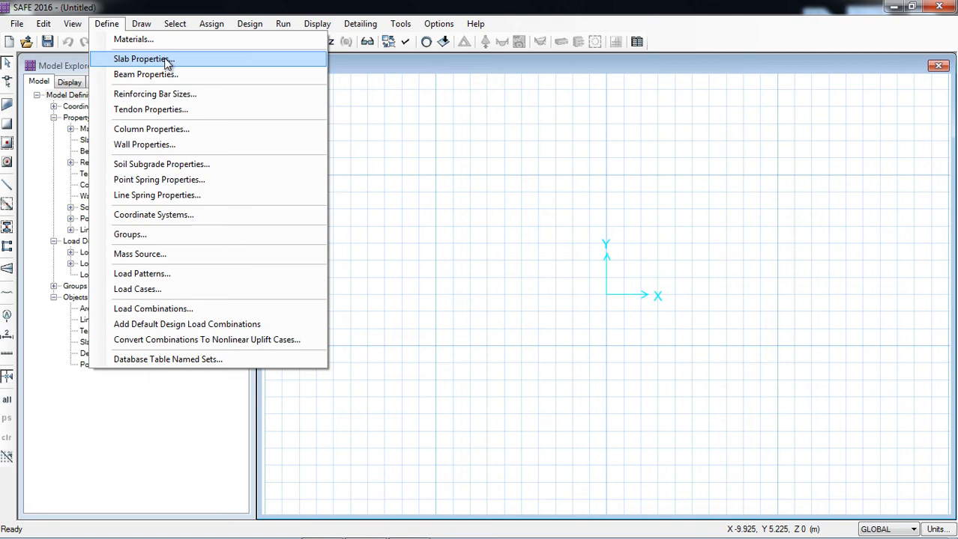
left_click(143, 58)
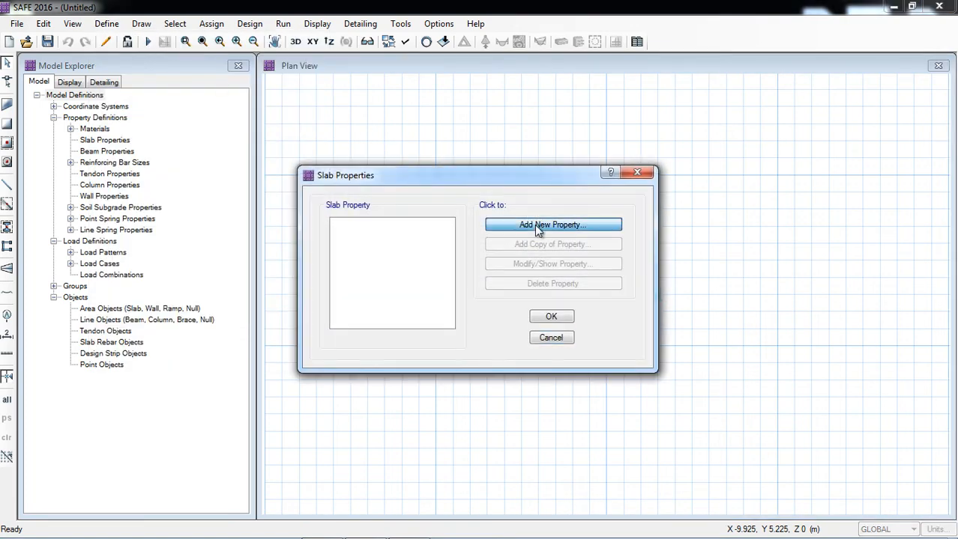
Add slab property Slab 150 mm, 150 mm thick, using fc'=28MPa concrete
left_click(552, 225)
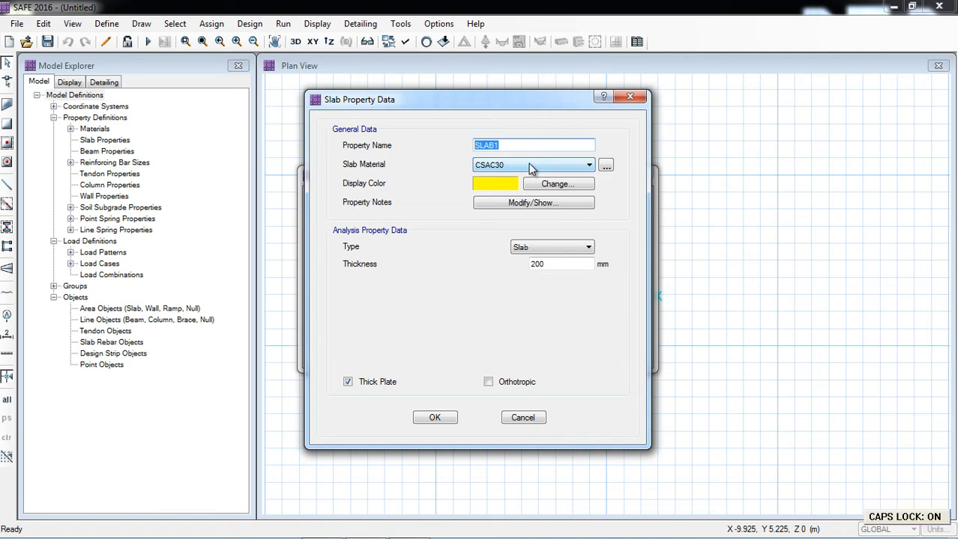
type("Slab 2")
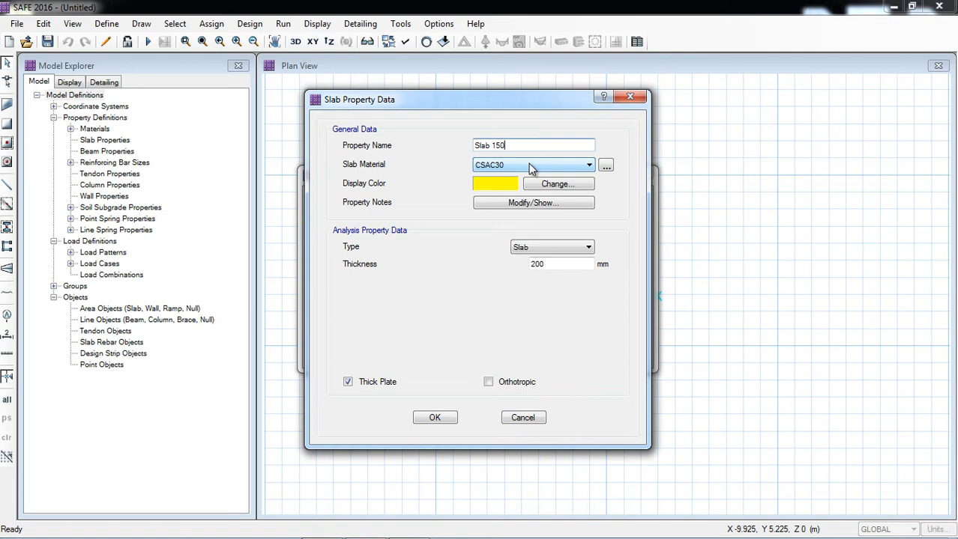
type("mm")
left_click(562, 264)
type("150")
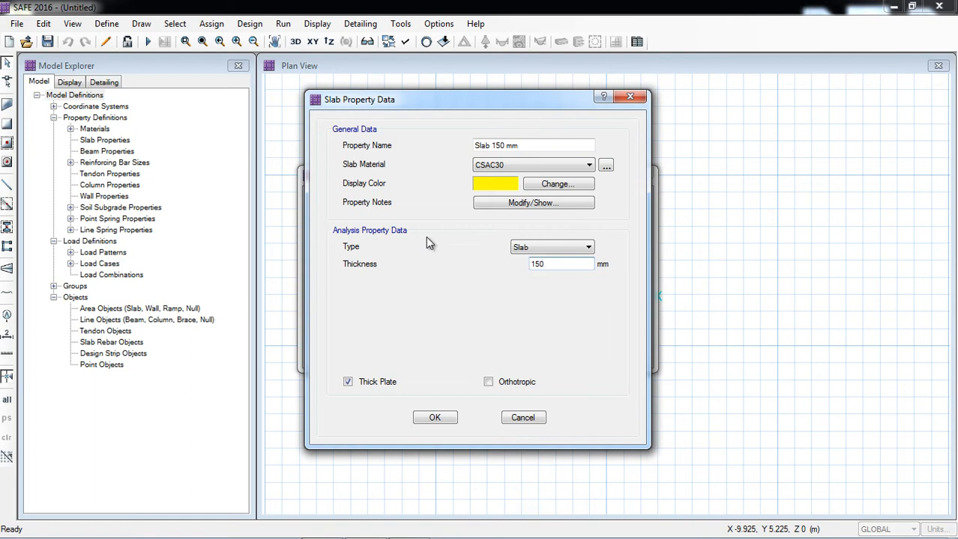
mouse_move(439, 254)
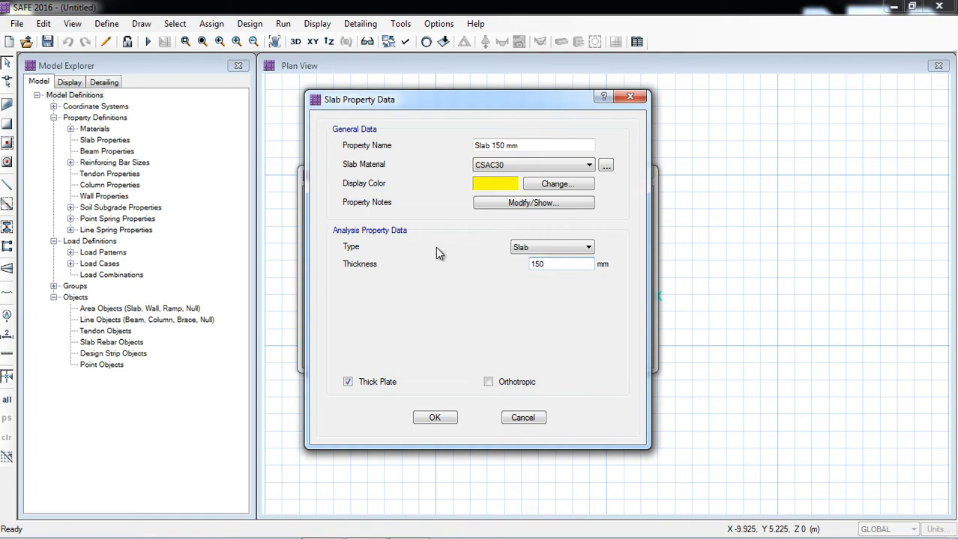
mouse_move(384, 175)
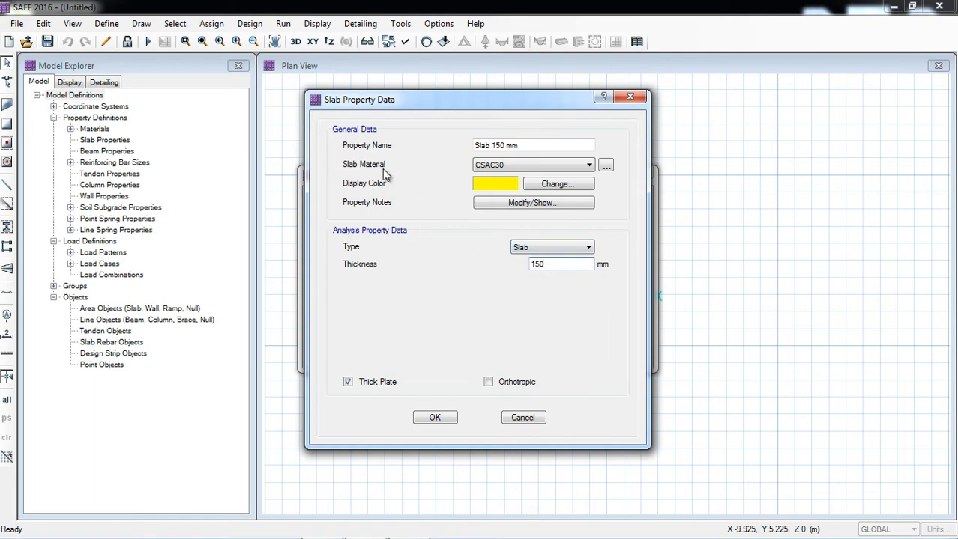
left_click(589, 165)
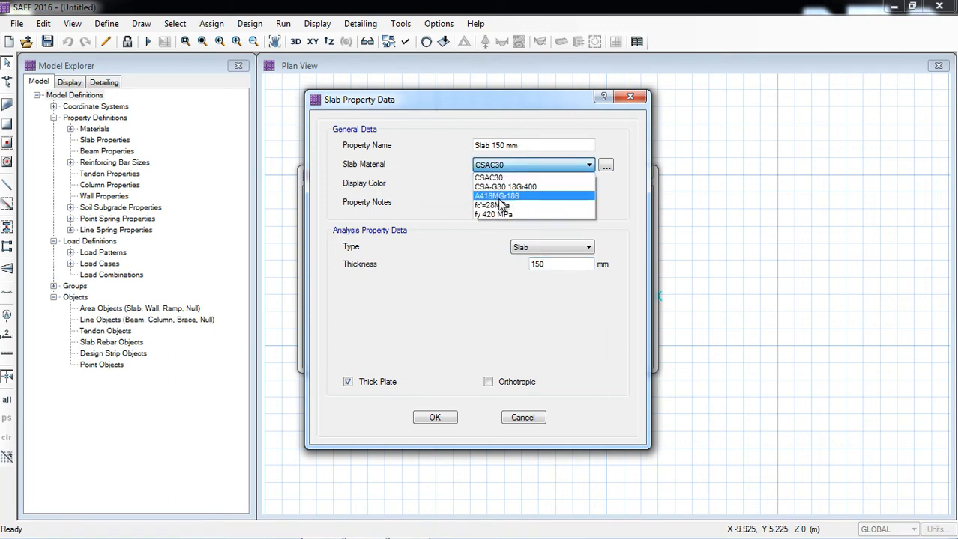
mouse_move(498, 205)
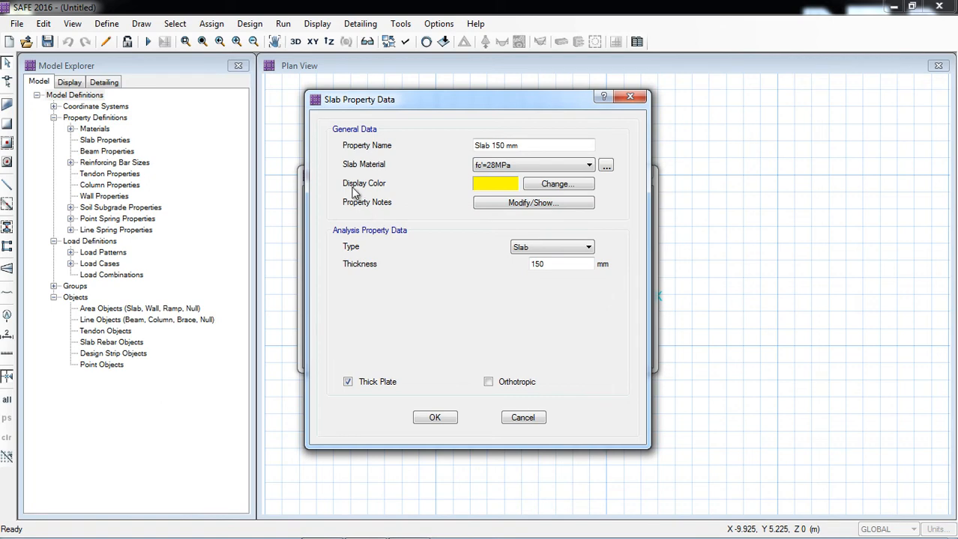
mouse_move(389, 240)
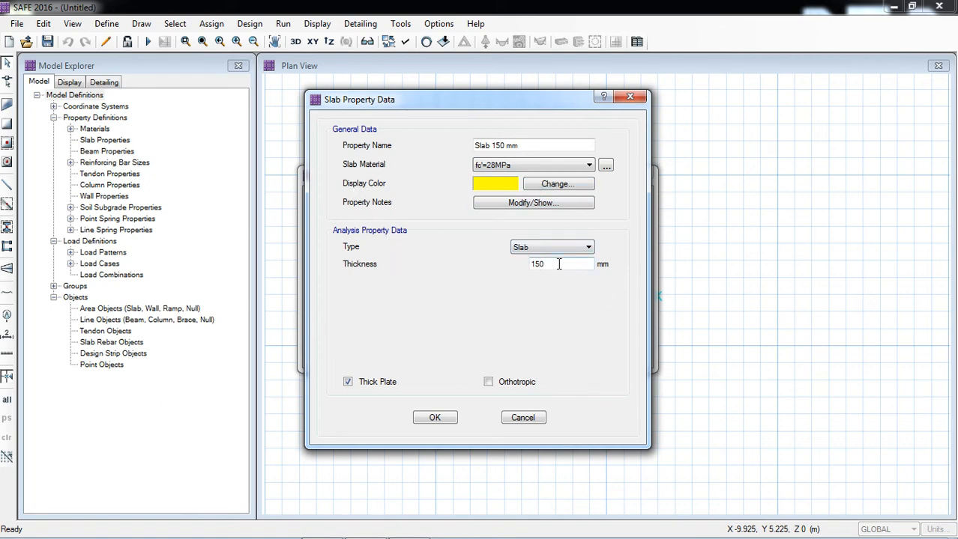
left_click(435, 416)
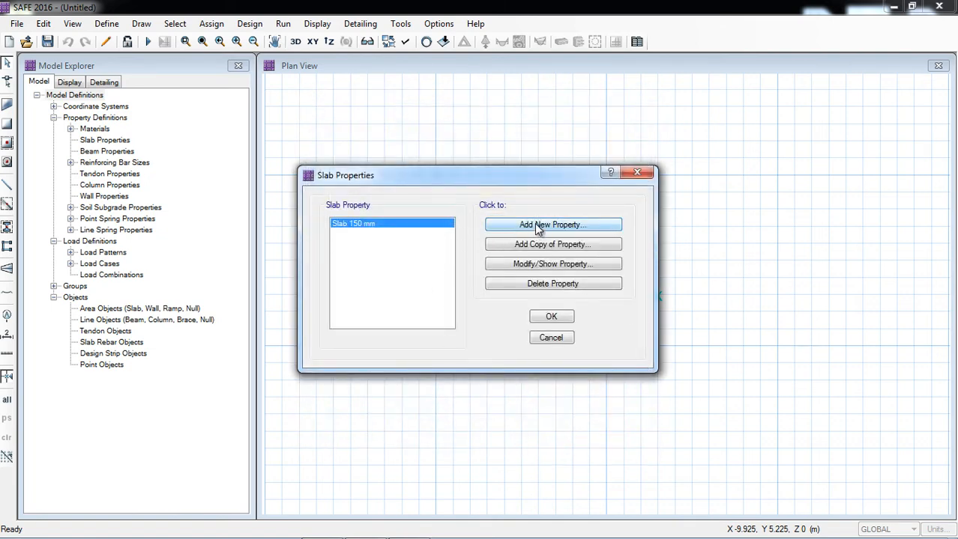
Add a new slab property of type Footing with thickness 300 mm
left_click(552, 225)
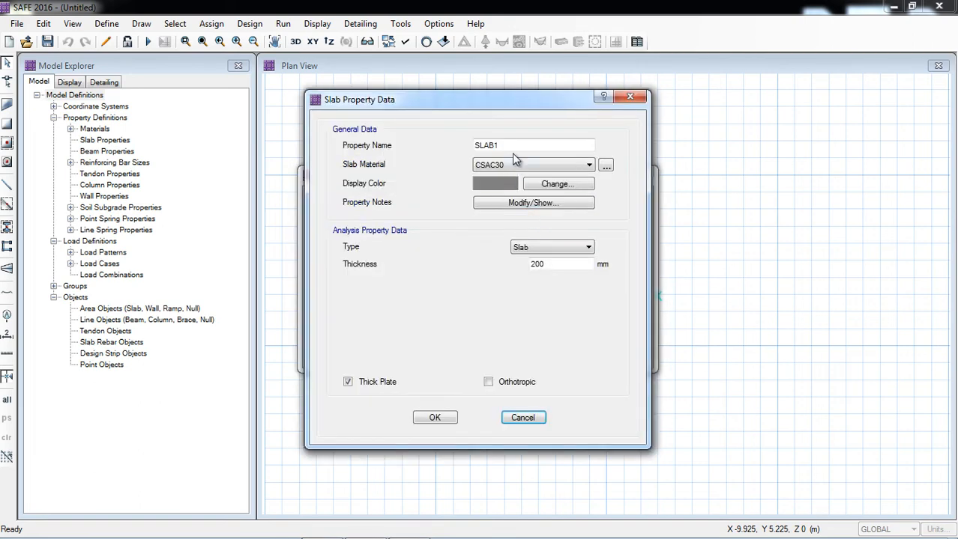
left_click(589, 247)
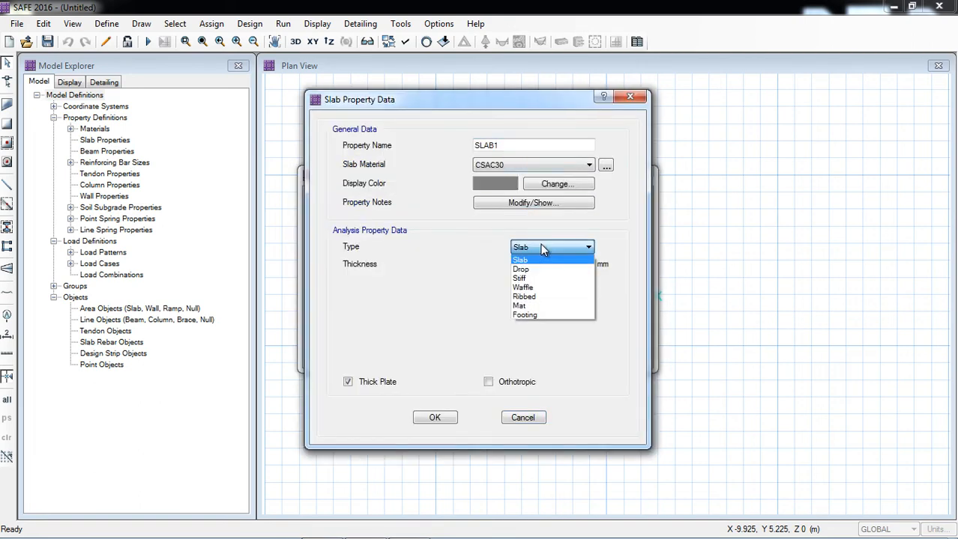
mouse_move(536, 314)
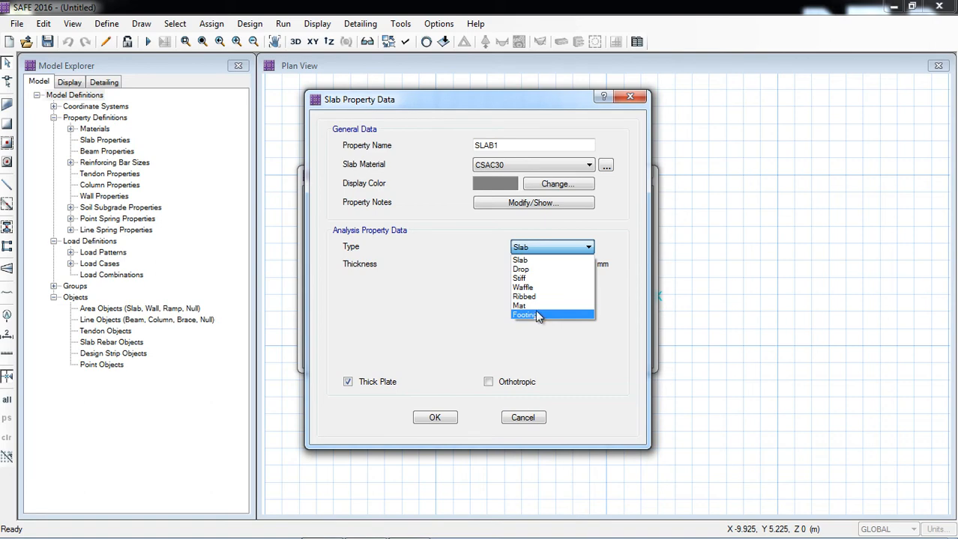
mouse_move(528, 315)
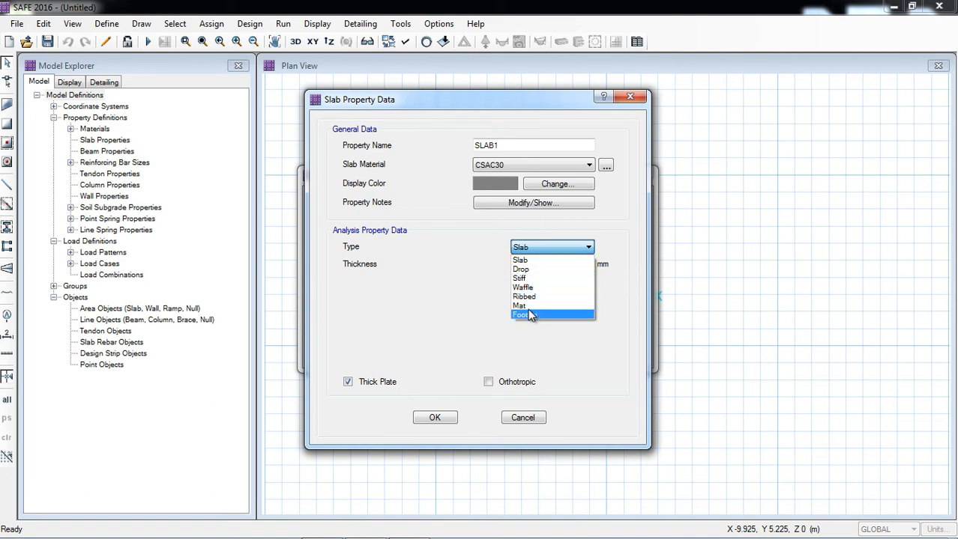
mouse_move(523, 288)
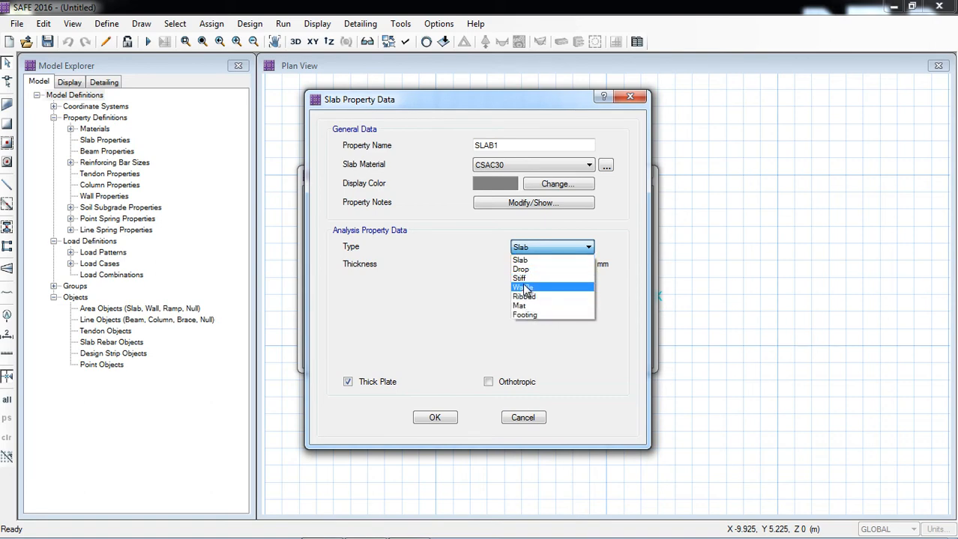
mouse_move(534, 260)
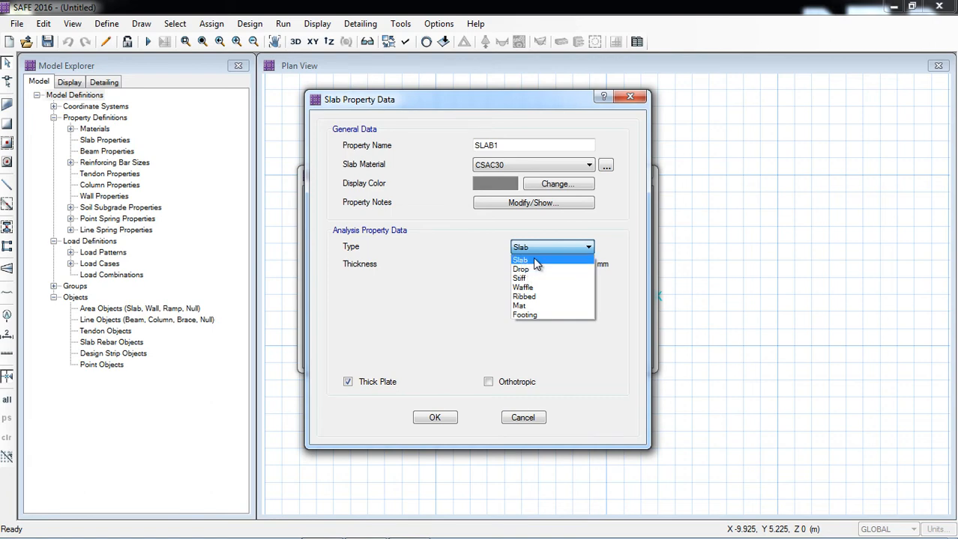
mouse_move(524, 315)
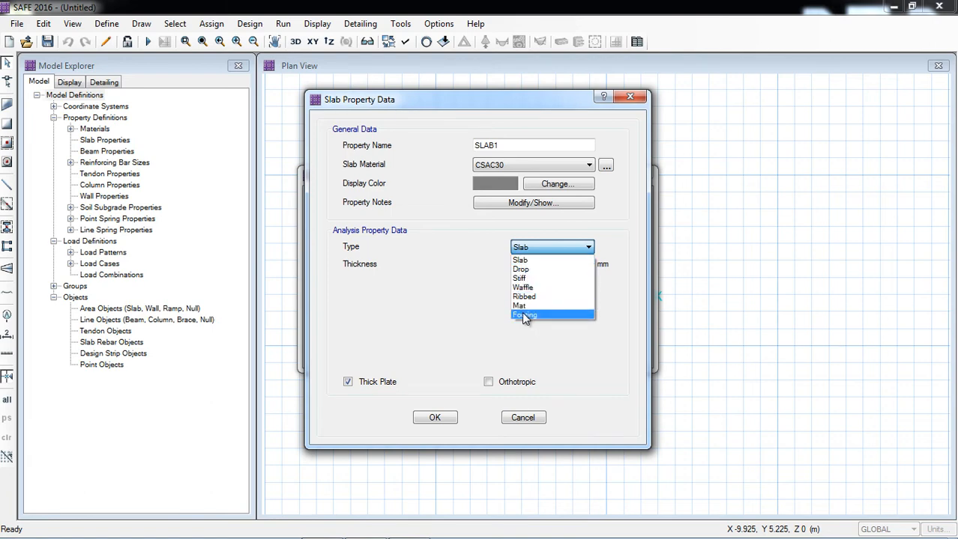
left_click(525, 314)
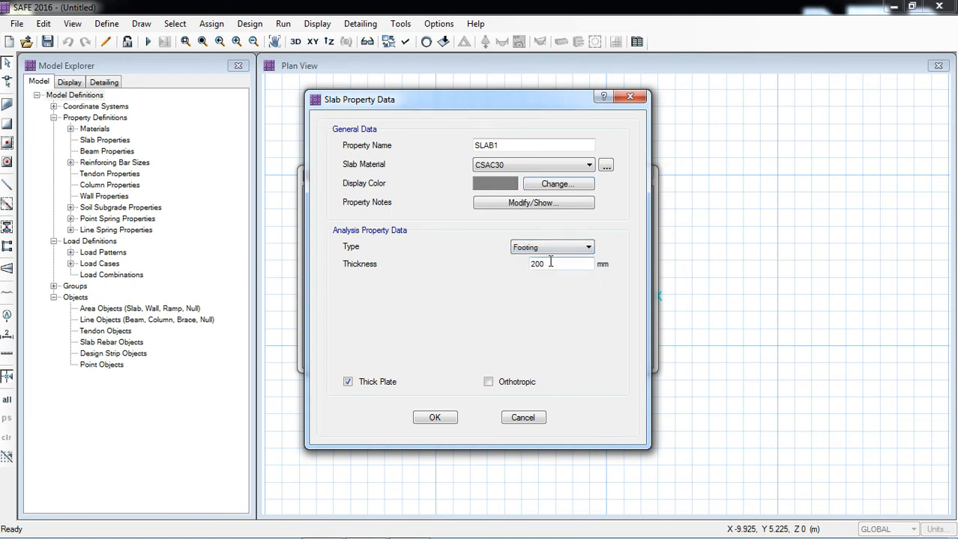
type("3")
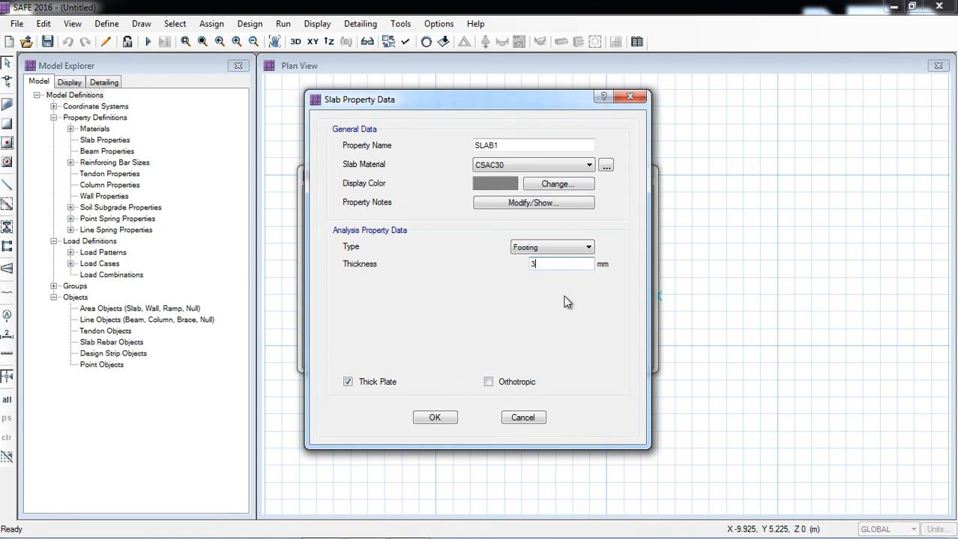
type("00")
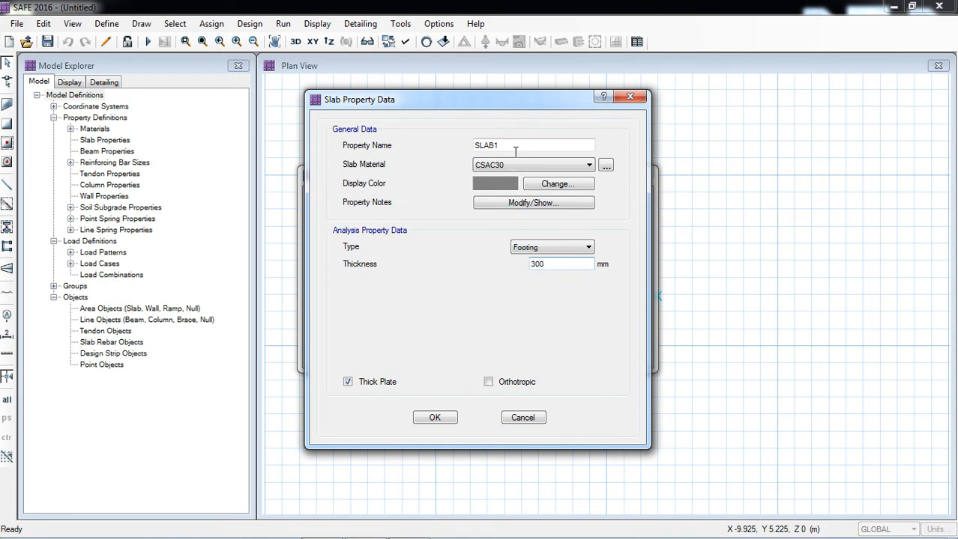
Name it Footing 300 mm, assign fc'=28MPa concrete and confirm the property
type("F")
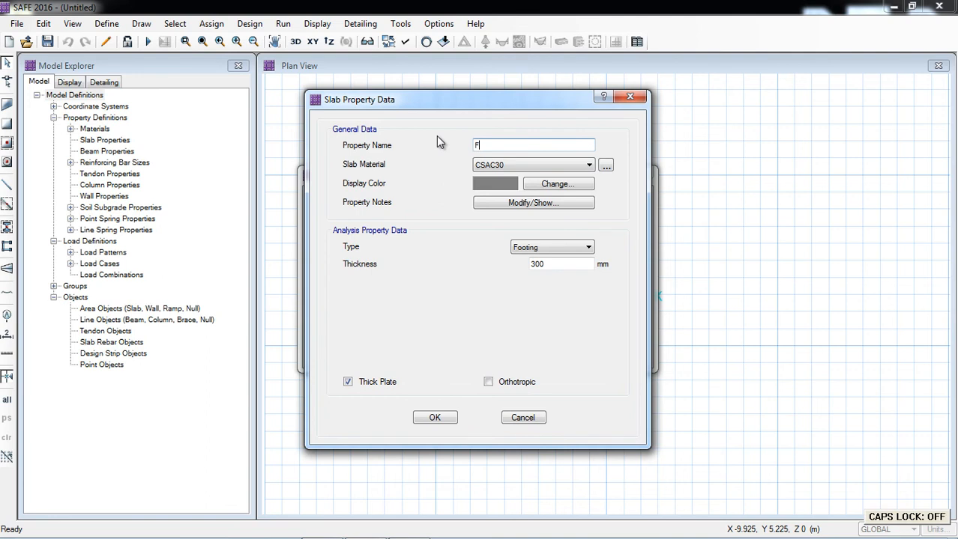
type("ooting 300")
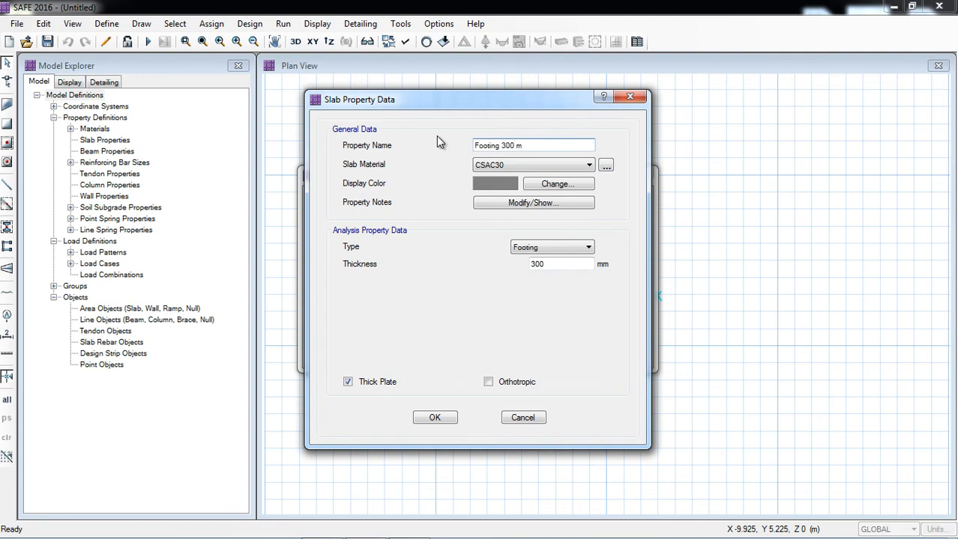
type("m")
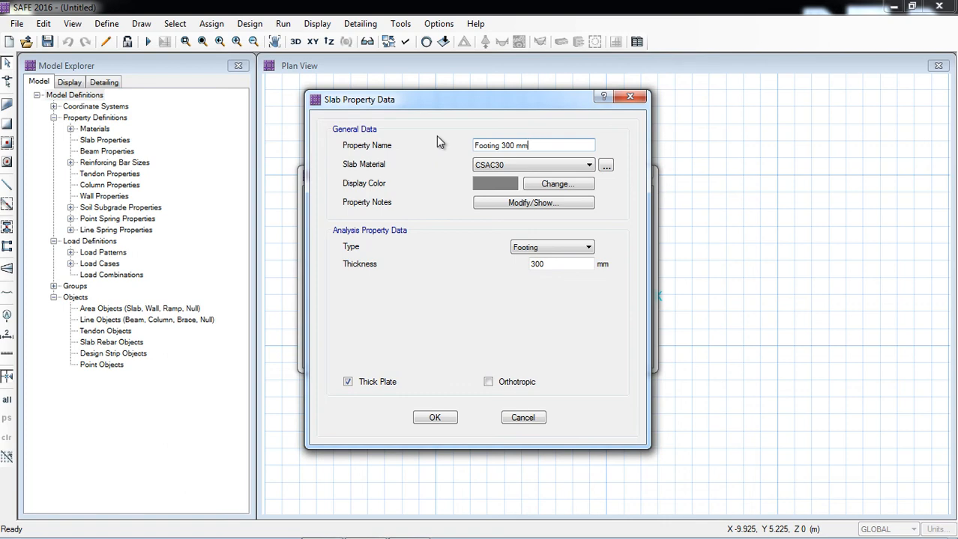
left_click(589, 165)
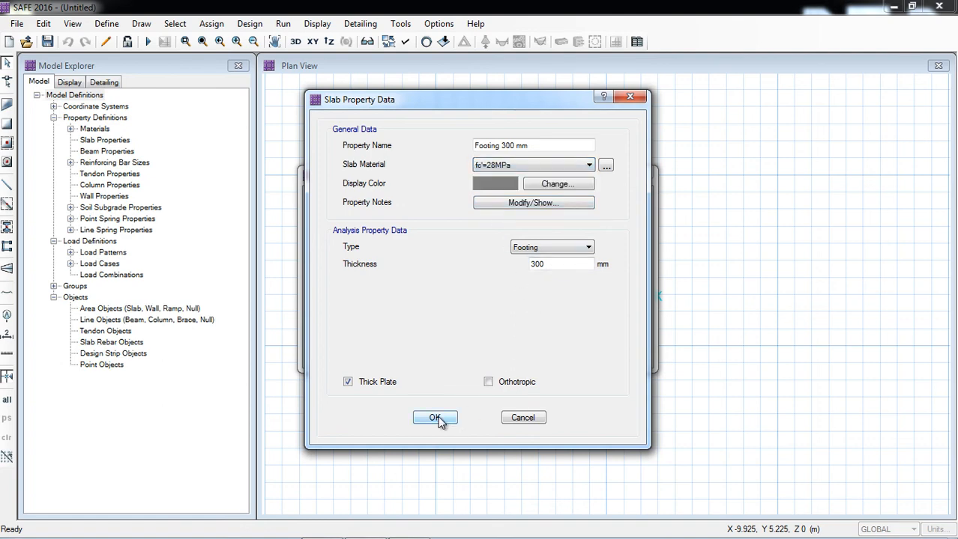
left_click(434, 417)
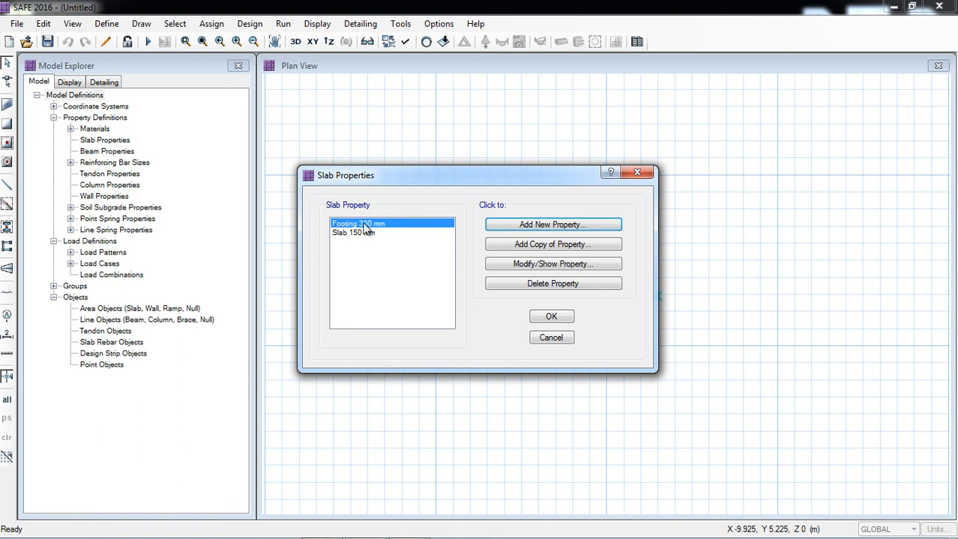
mouse_move(551, 244)
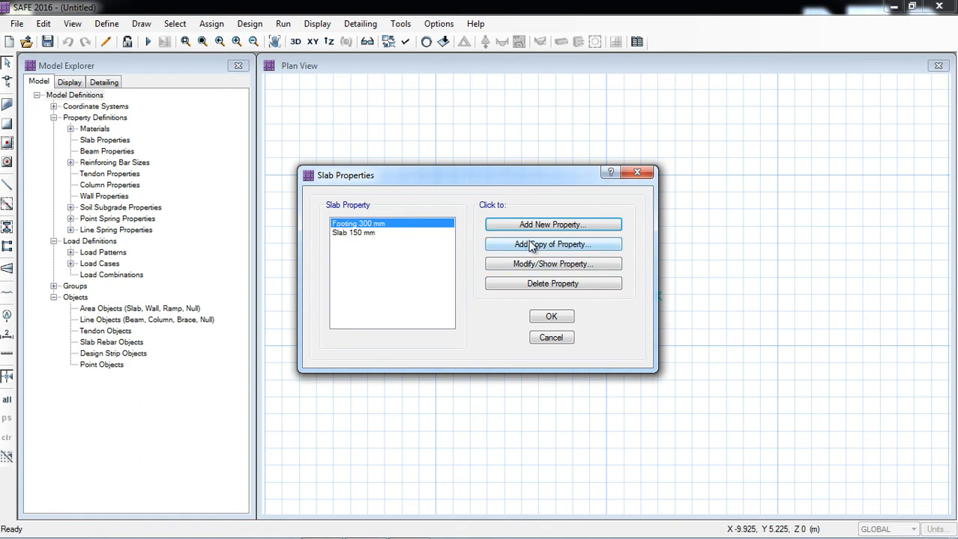
mouse_move(536, 248)
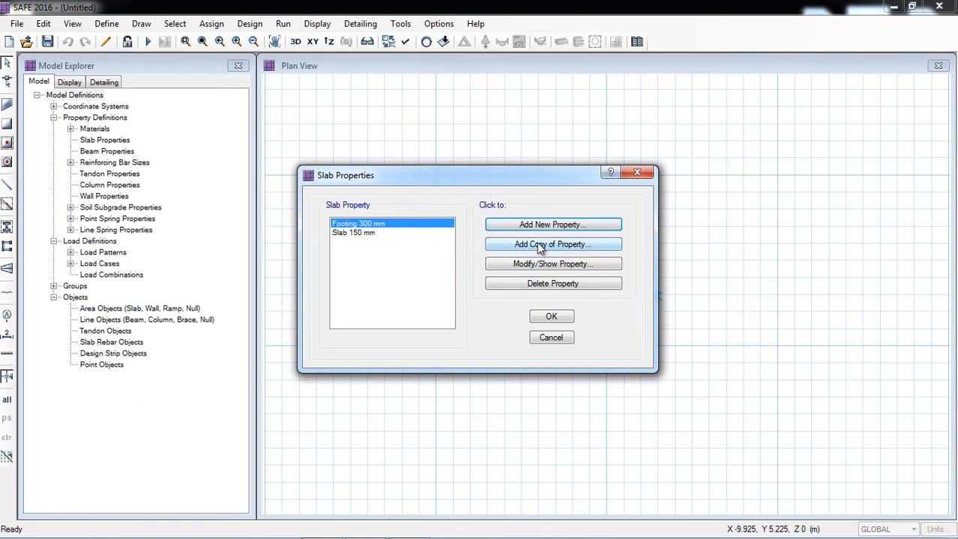
Copy the footing property as 'MAT 600 mm', keeping 28 MPa concrete as its material
left_click(551, 244)
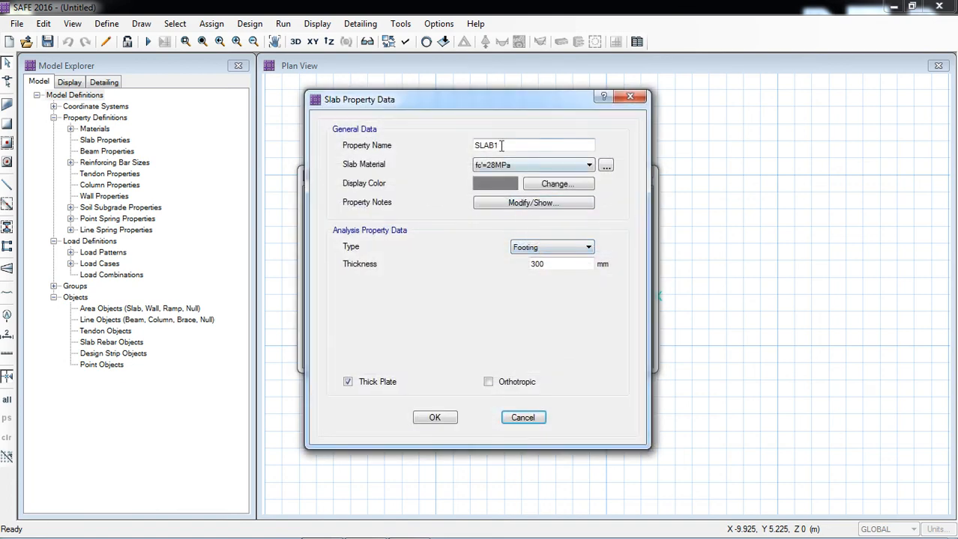
type("M")
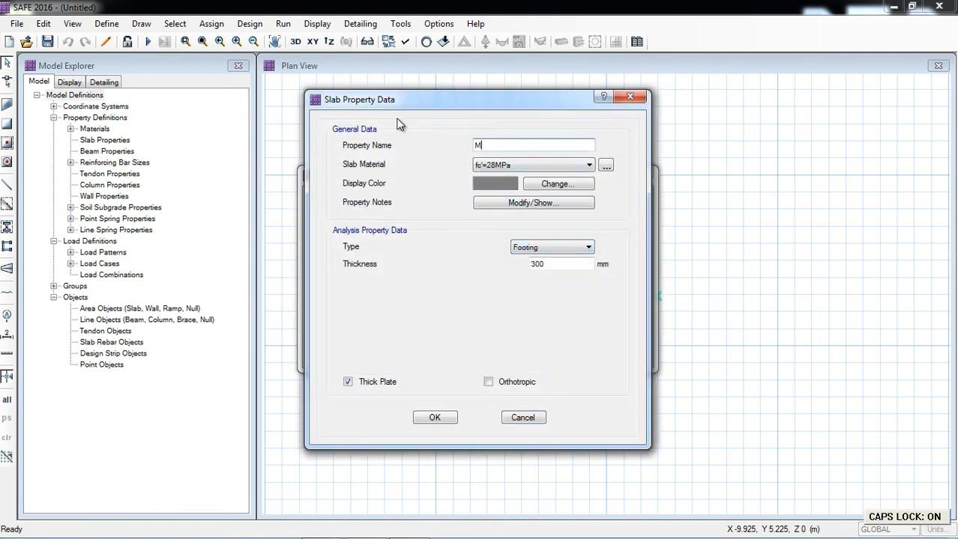
type("AT 600 mm")
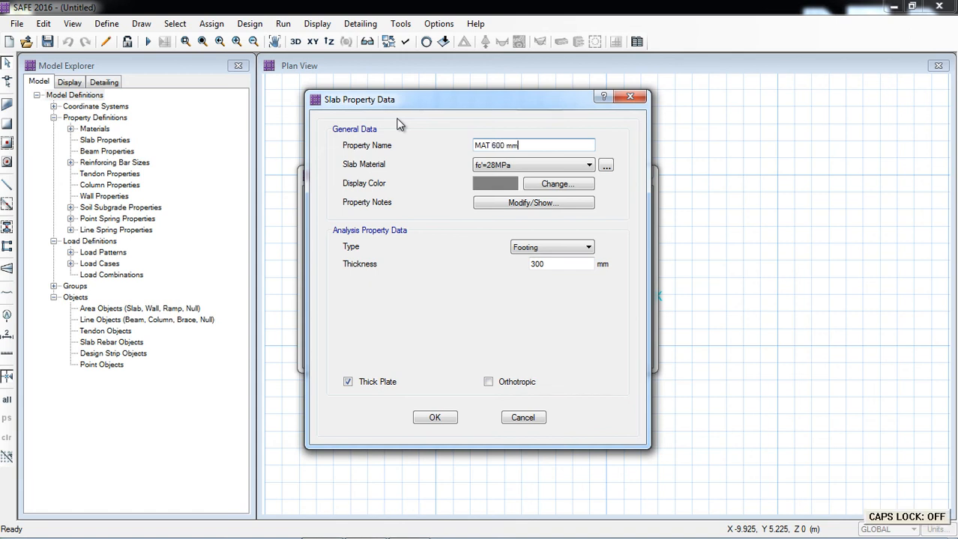
left_click(589, 165)
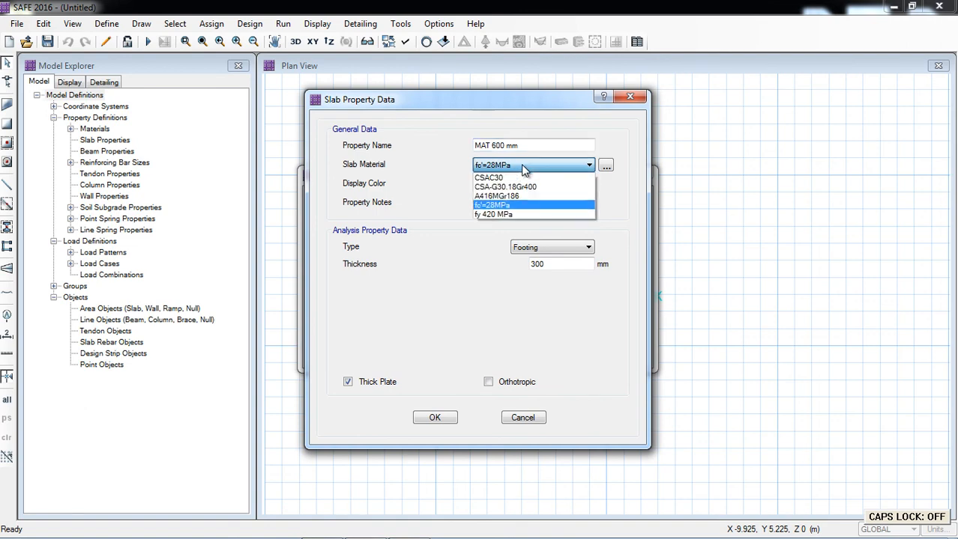
left_click(491, 203)
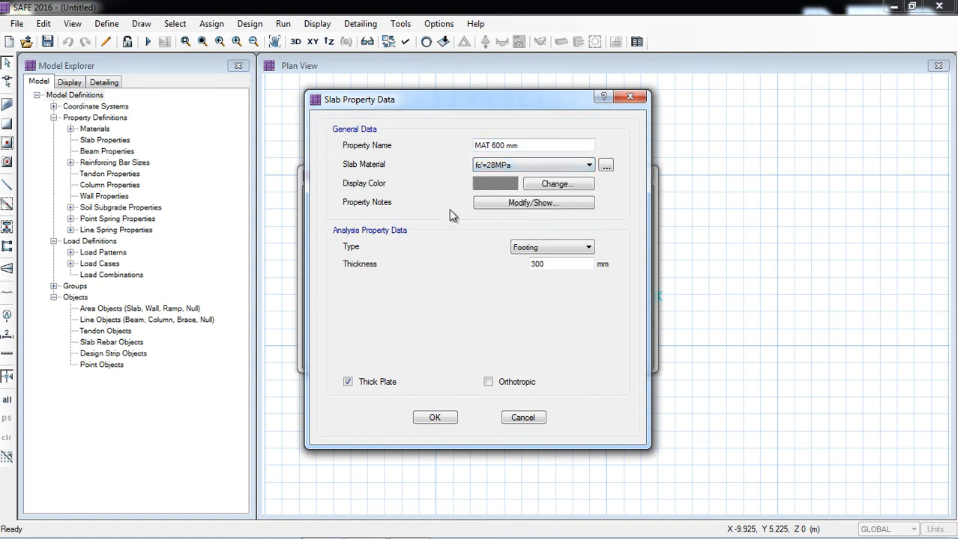
mouse_move(545, 253)
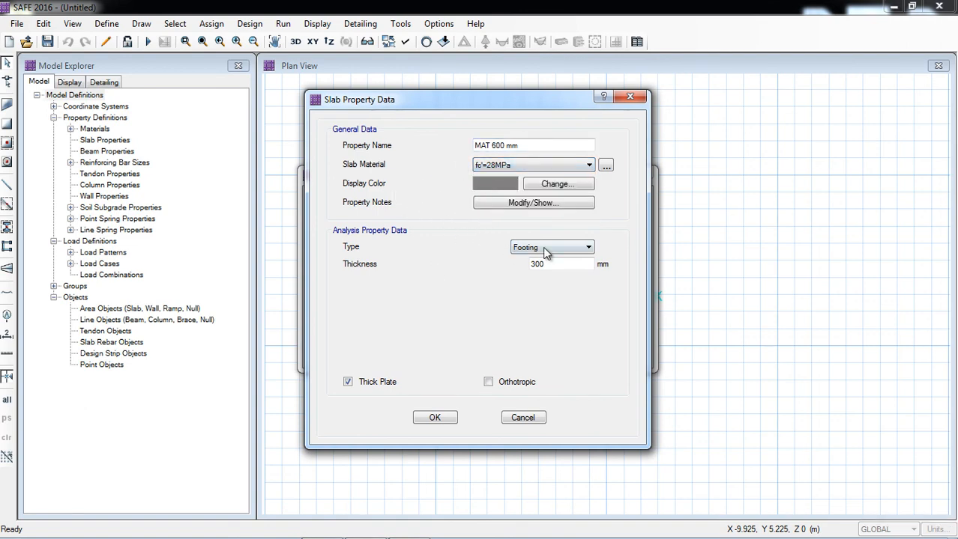
Set the new property's type to Mat with 600 mm thickness and confirm it
left_click(551, 247)
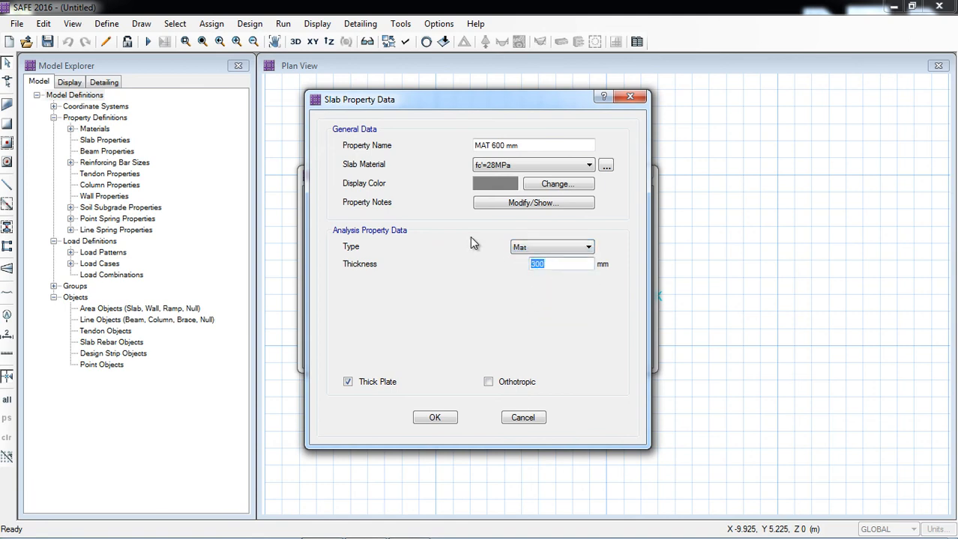
type("600")
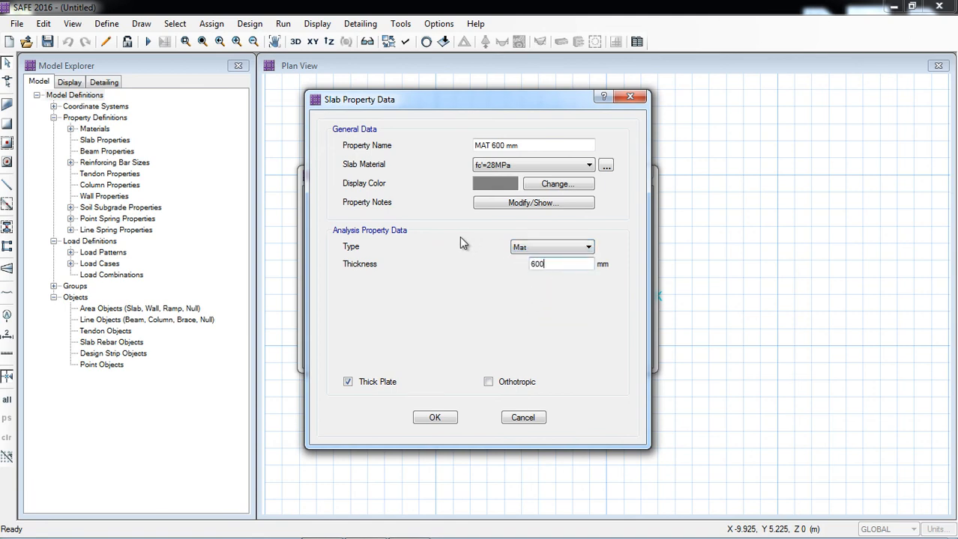
left_click(435, 417)
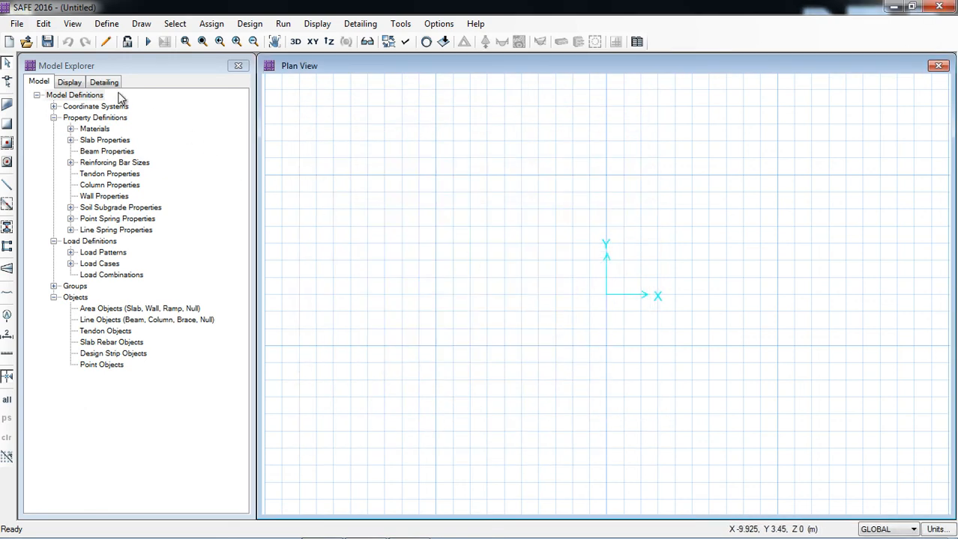
left_click(107, 24)
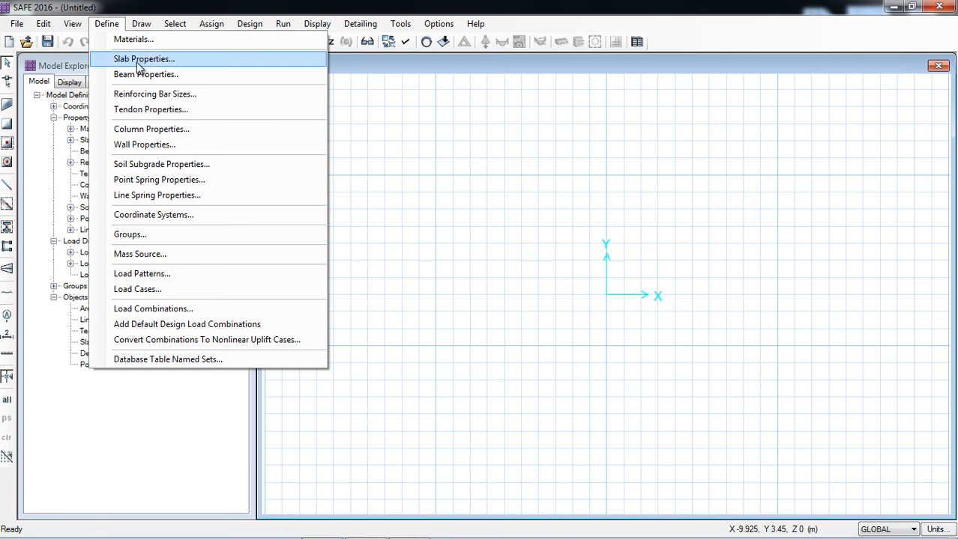